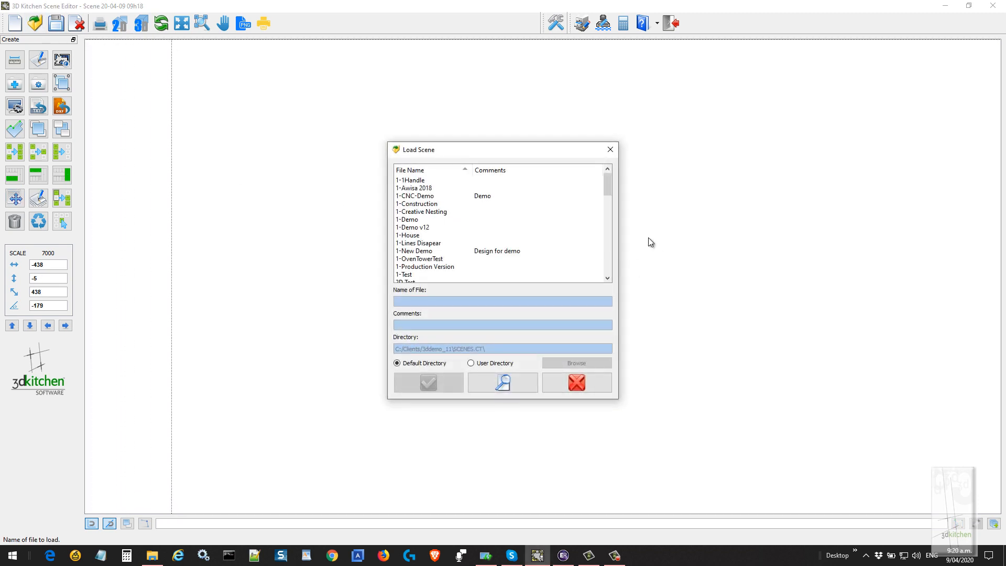
Load the 1-CNC-Demo scene from the Load Scene dialog.
scroll(down, 3)
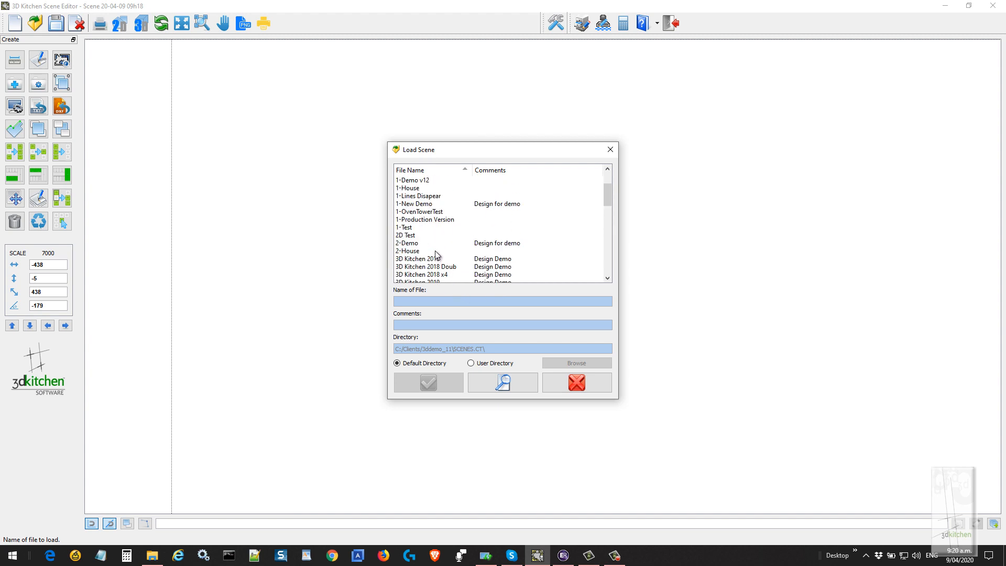
click(415, 196)
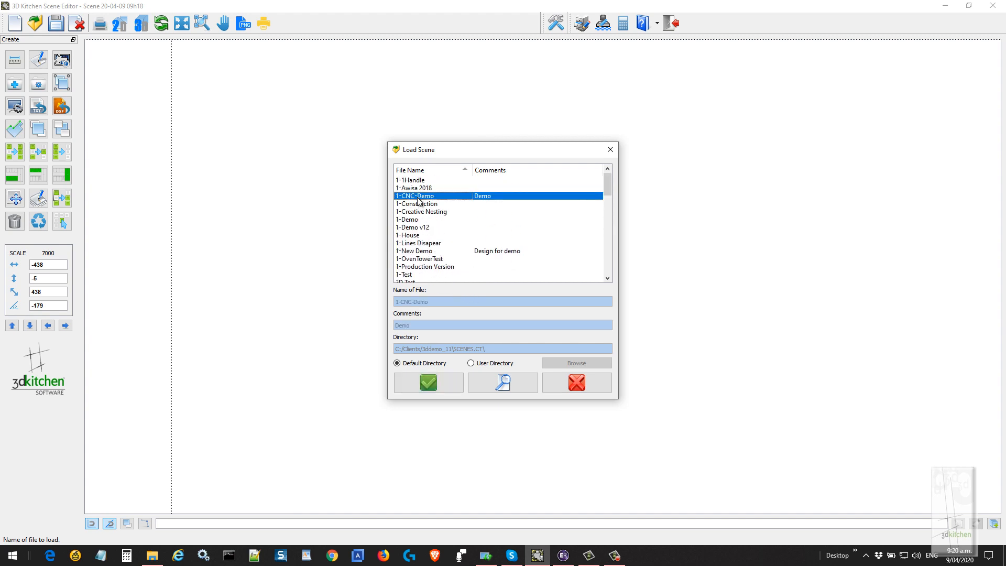
click(427, 383)
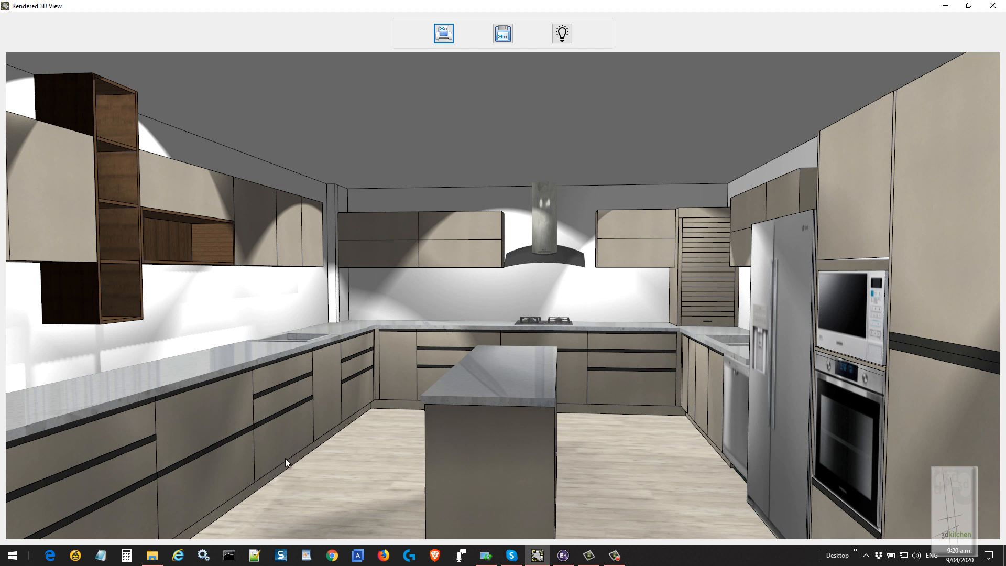
mouse_move(364, 365)
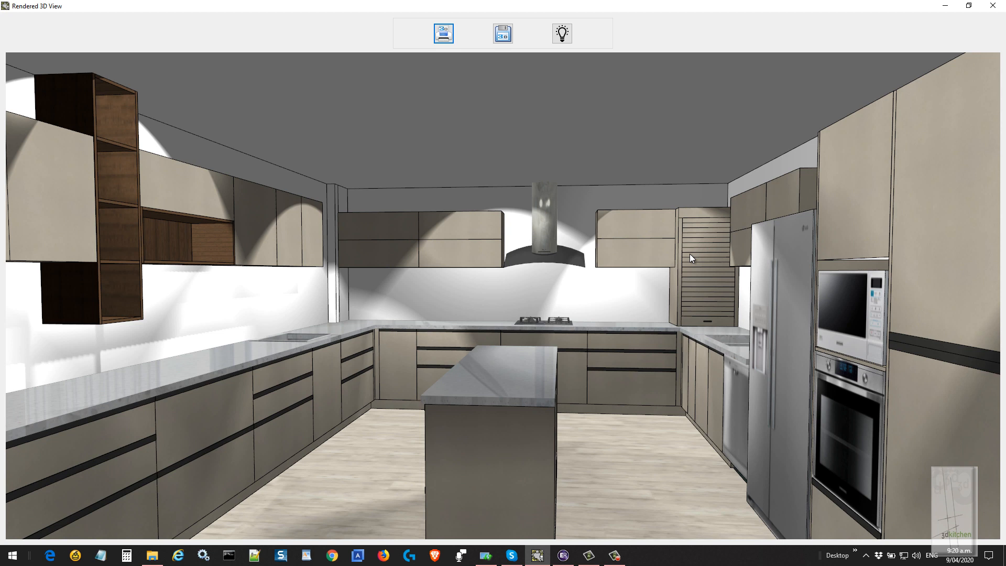
mouse_move(995, 7)
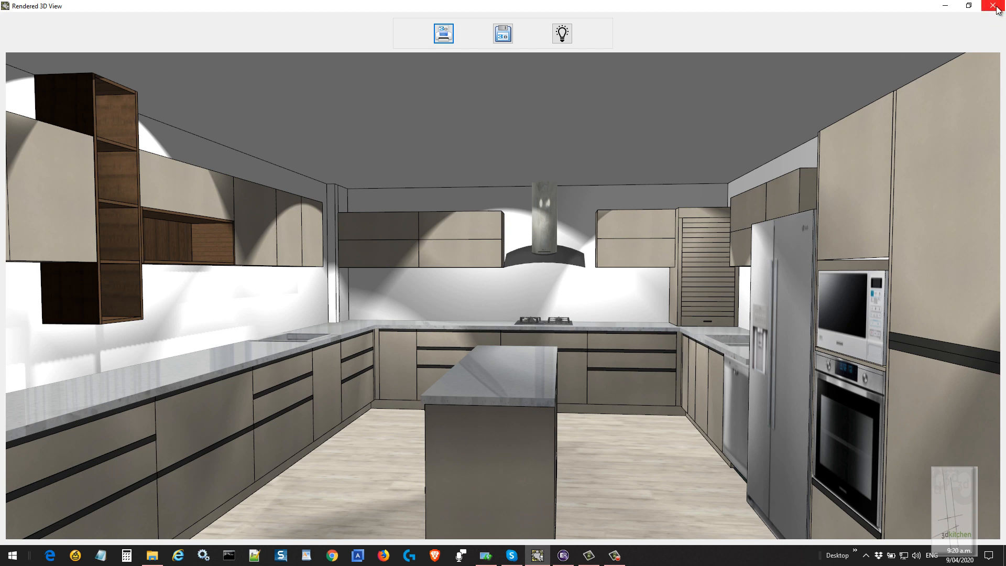
mouse_move(997, 9)
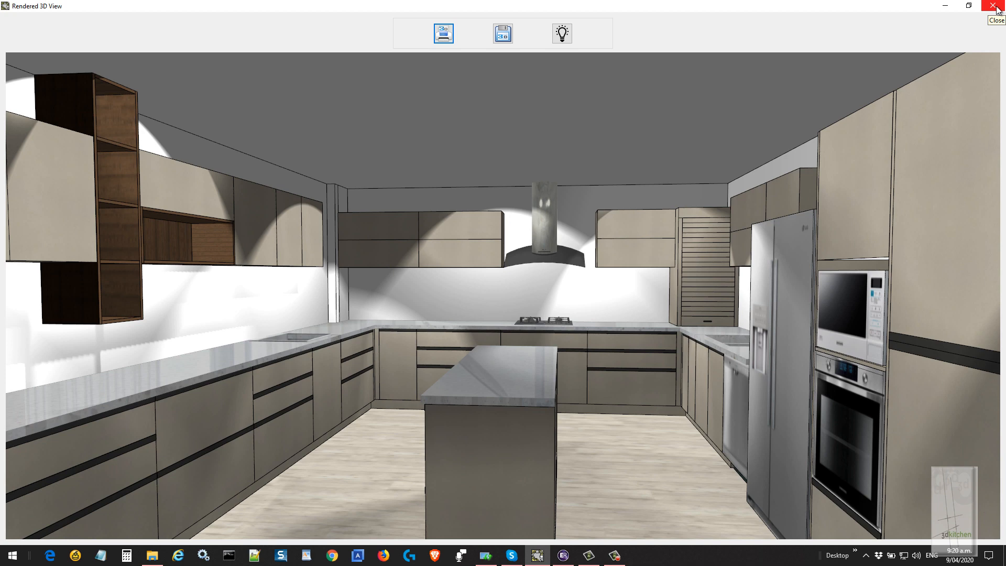
Set the base cabinet's top drawer total height to 150 in Object Specifications.
click(997, 7)
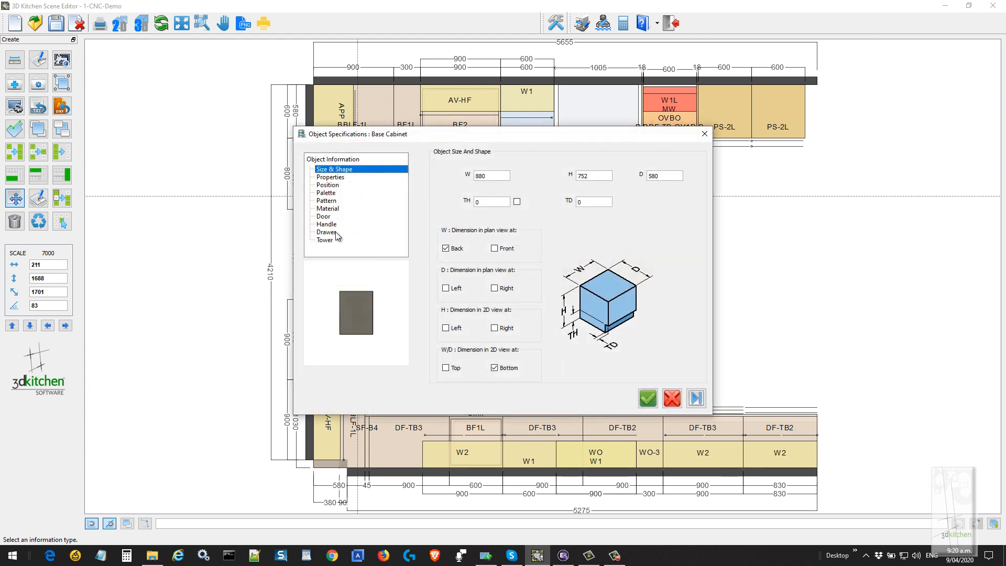
click(326, 232)
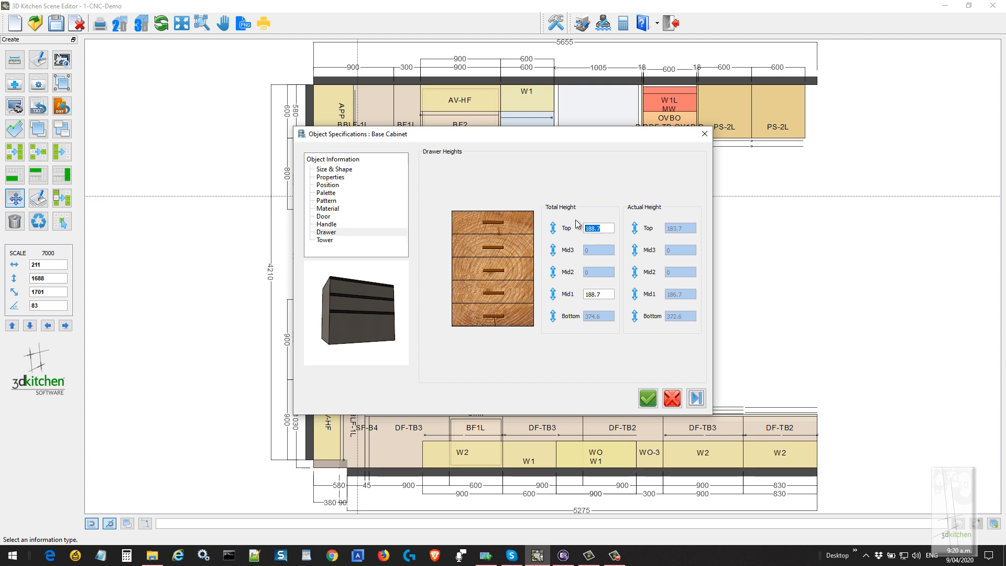
text(150.0)
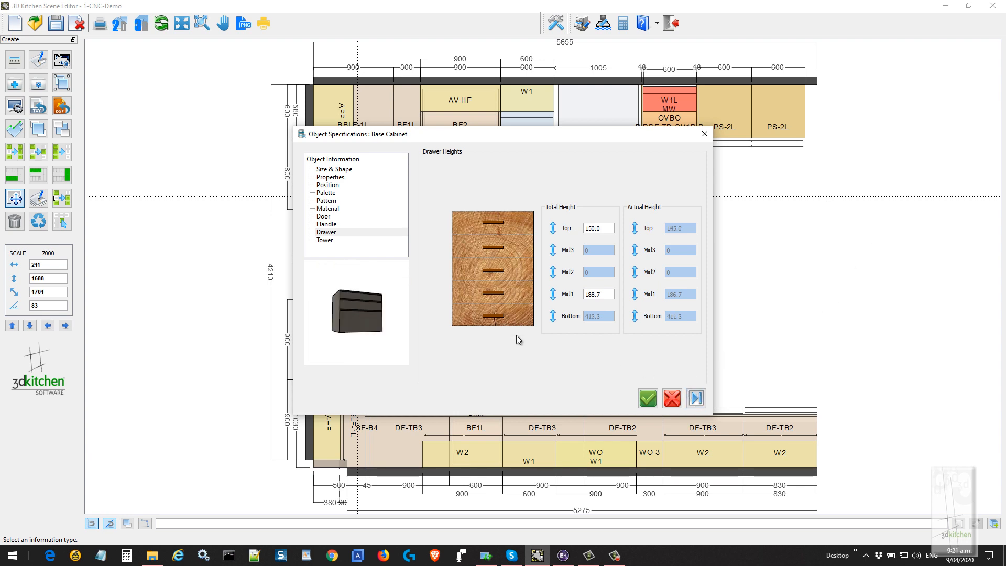
mouse_move(666, 369)
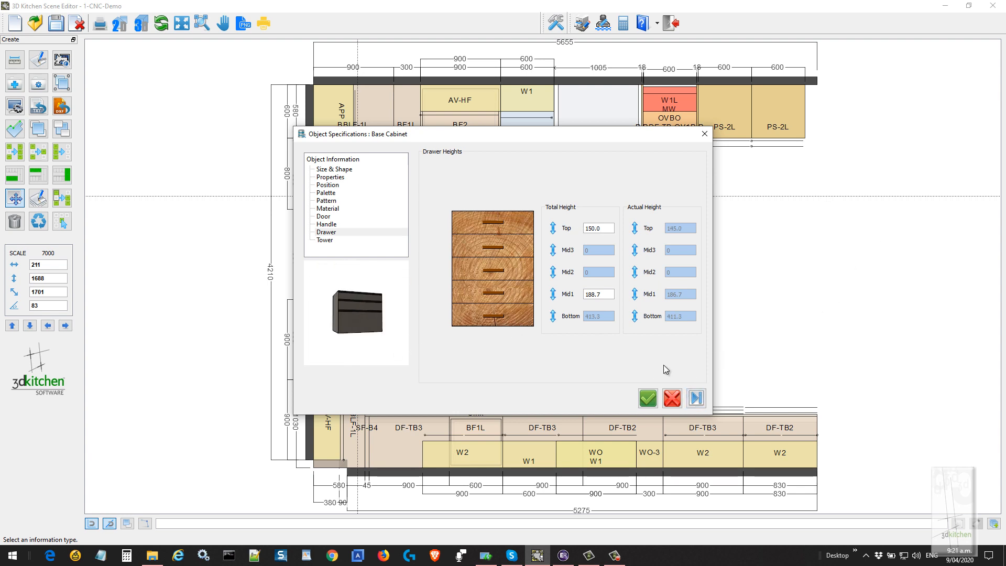
mouse_move(666, 437)
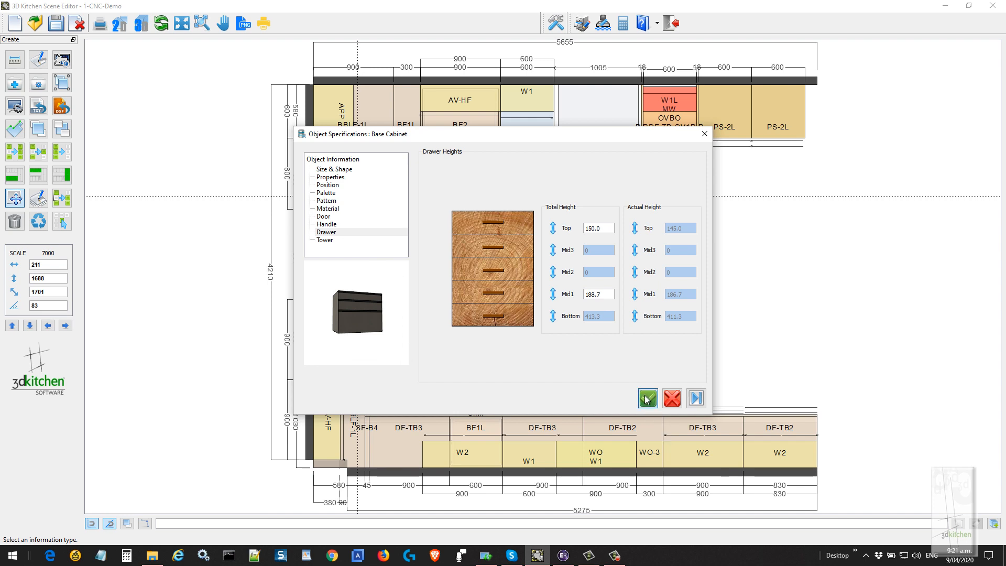
Apply the new drawer heights, returning to the kitchen plan.
click(647, 398)
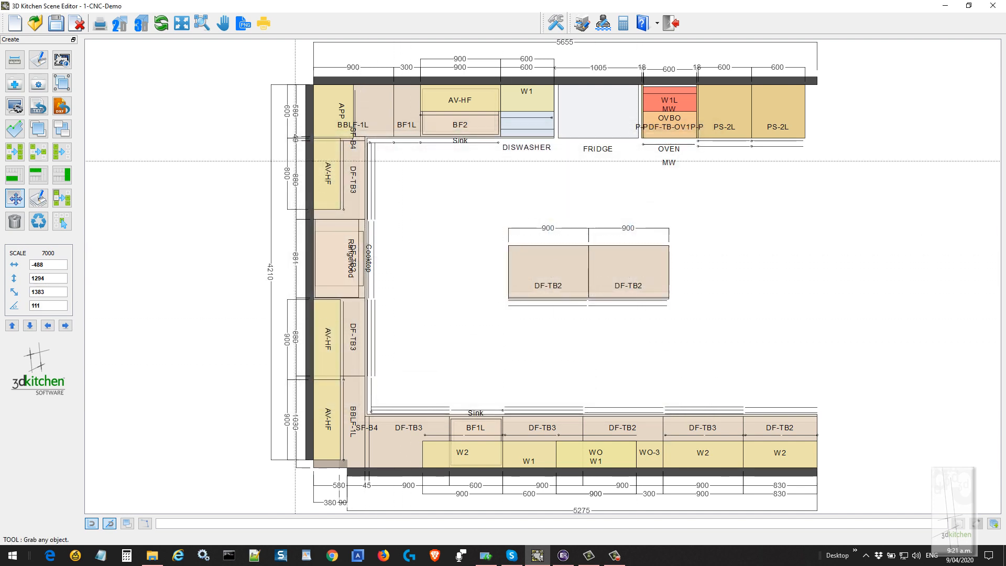
mouse_move(139, 23)
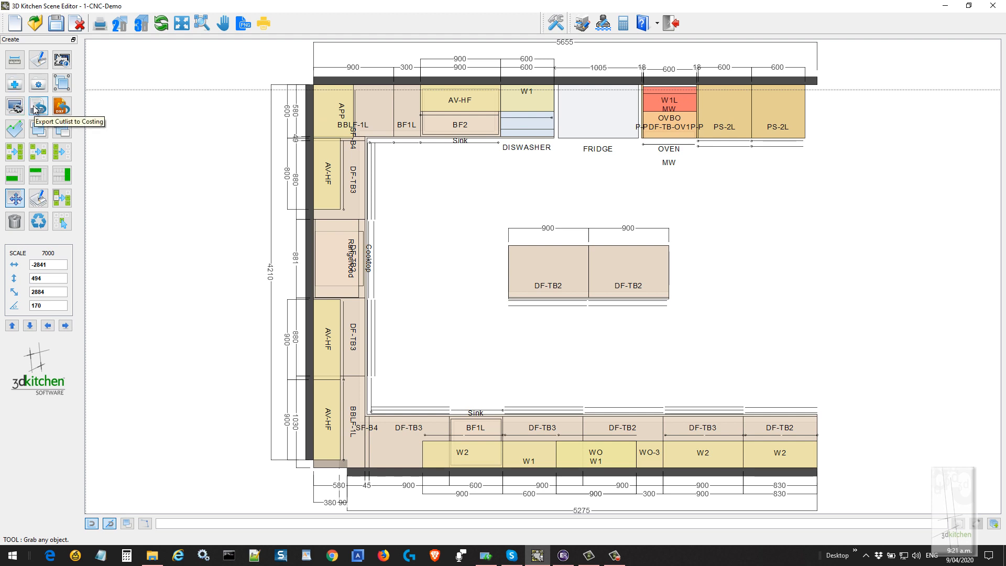
mouse_move(38, 106)
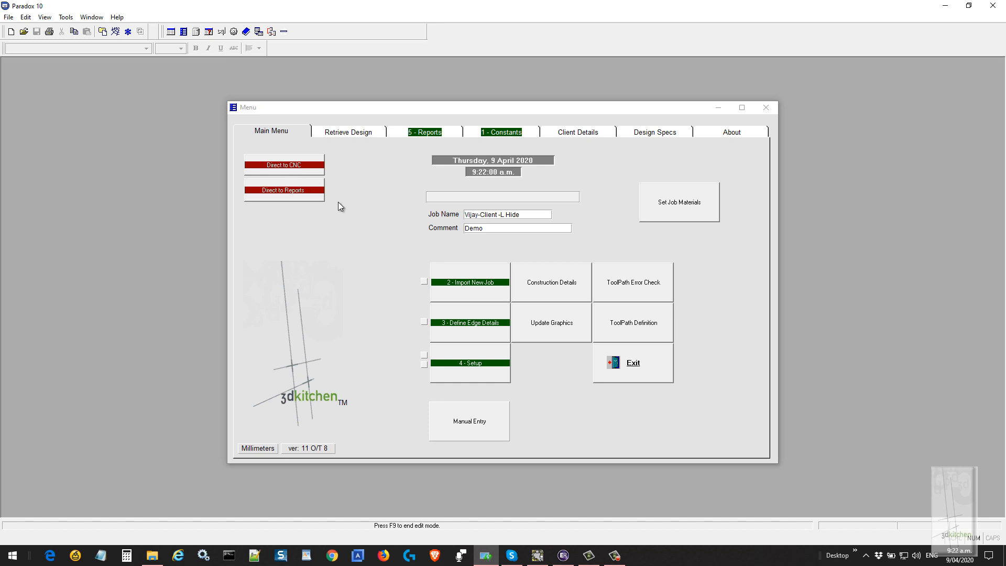
mouse_move(305, 200)
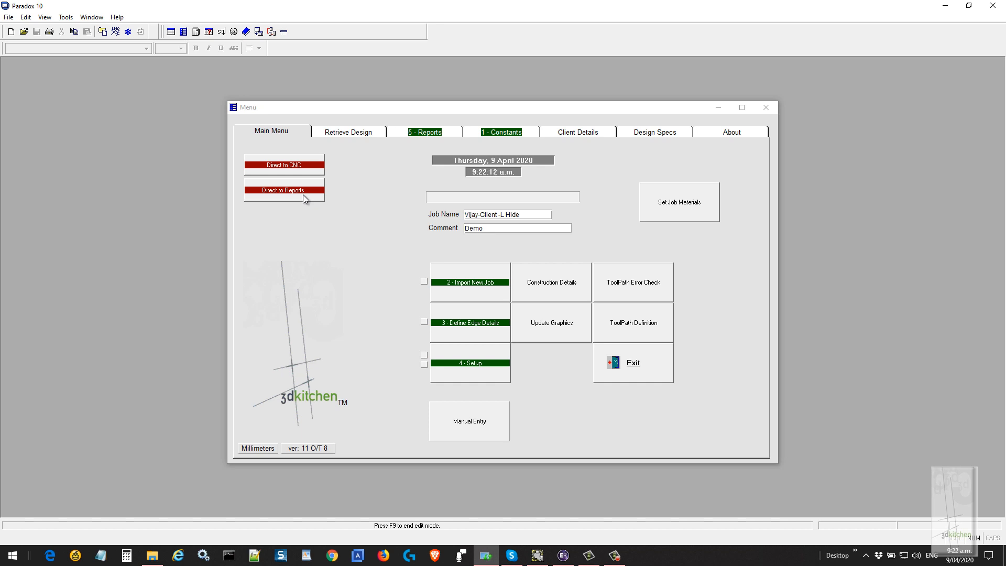
mouse_move(330, 194)
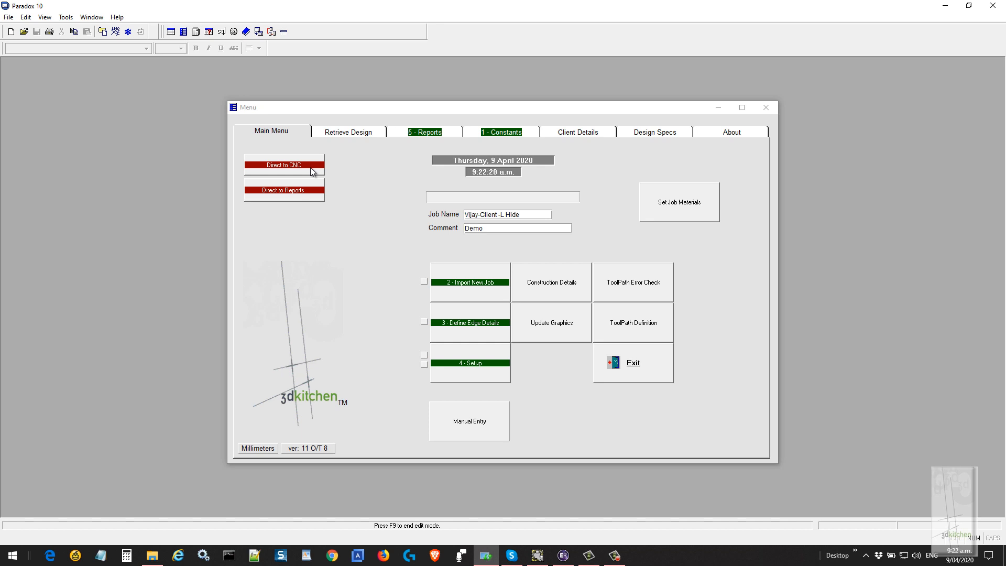
mouse_move(286, 173)
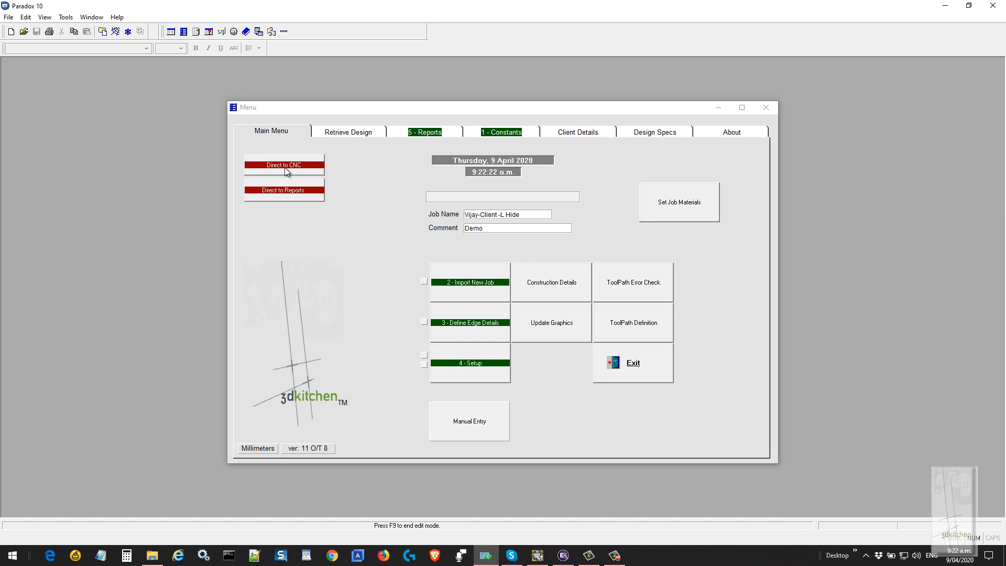
Run Direct to CNC for job 1-CNC-Demo and acknowledge the completed export.
click(284, 165)
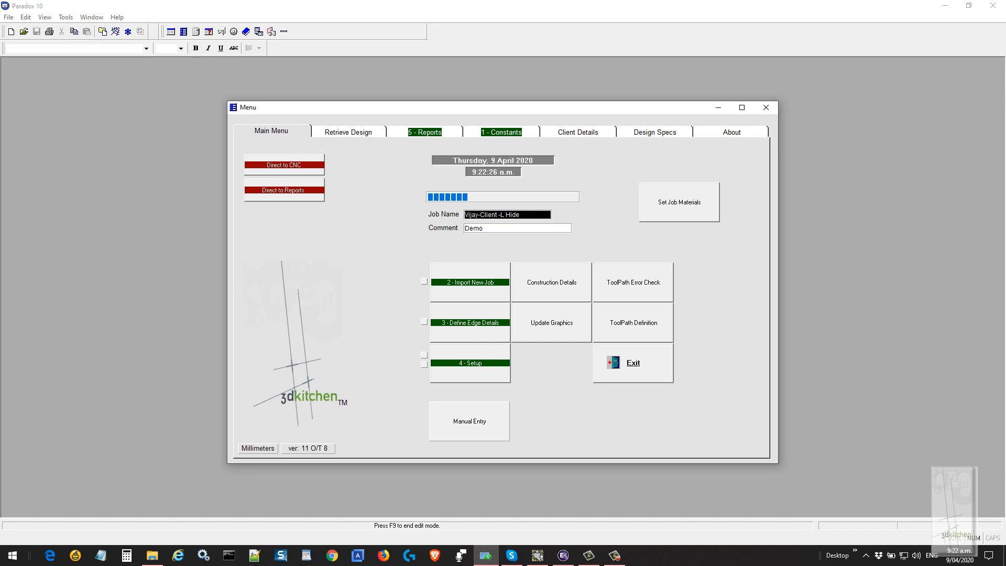
click(284, 165)
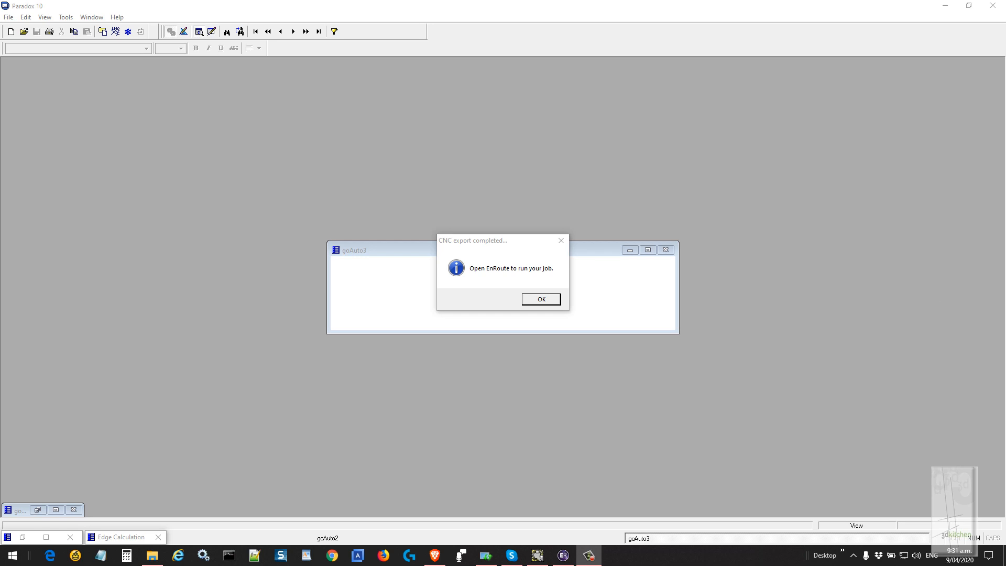
mouse_move(547, 310)
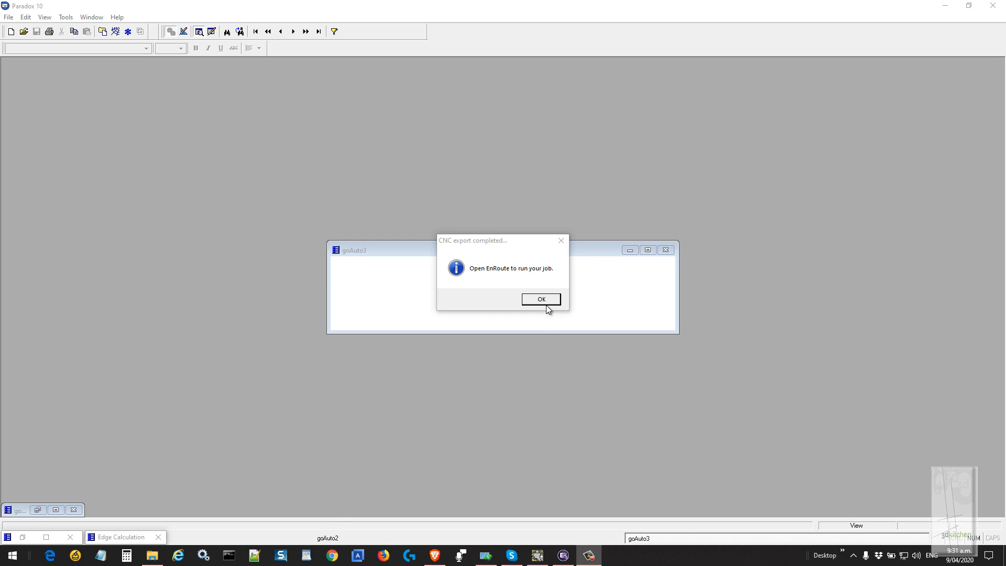
click(541, 299)
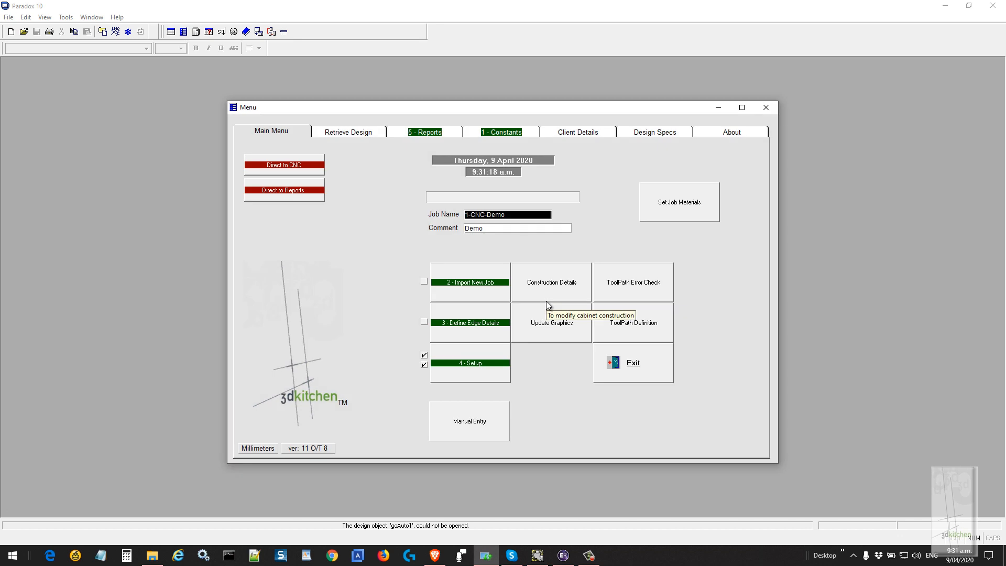
mouse_move(939, 76)
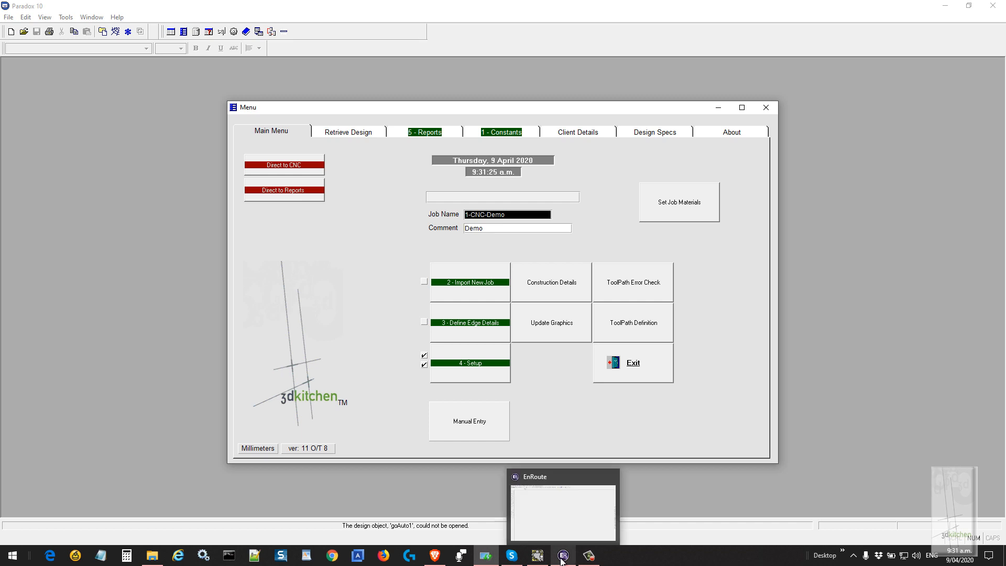
Add the 1-CNC-Demo list file (332 parts) on the 3D Kitchen tab and start processing.
click(563, 556)
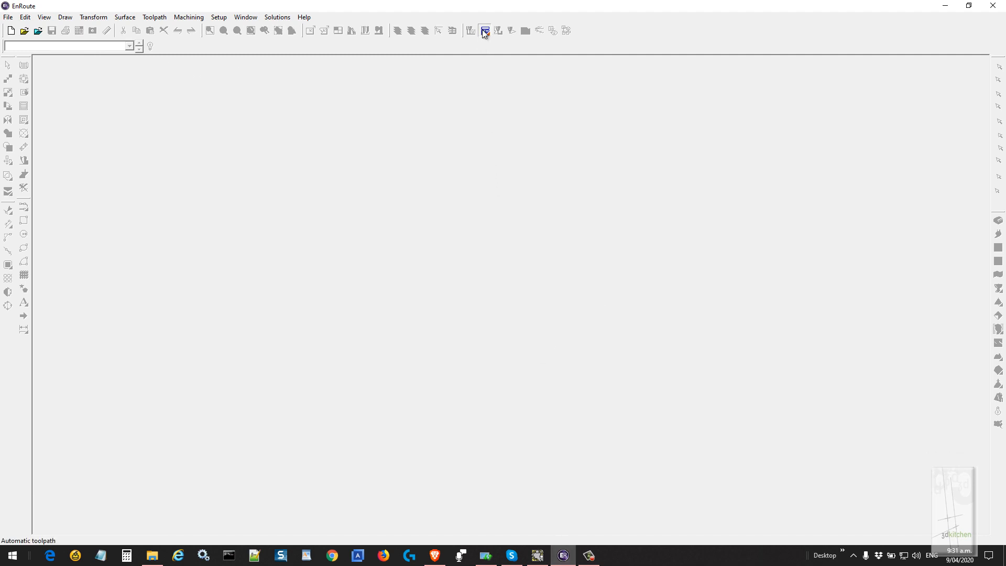
click(485, 31)
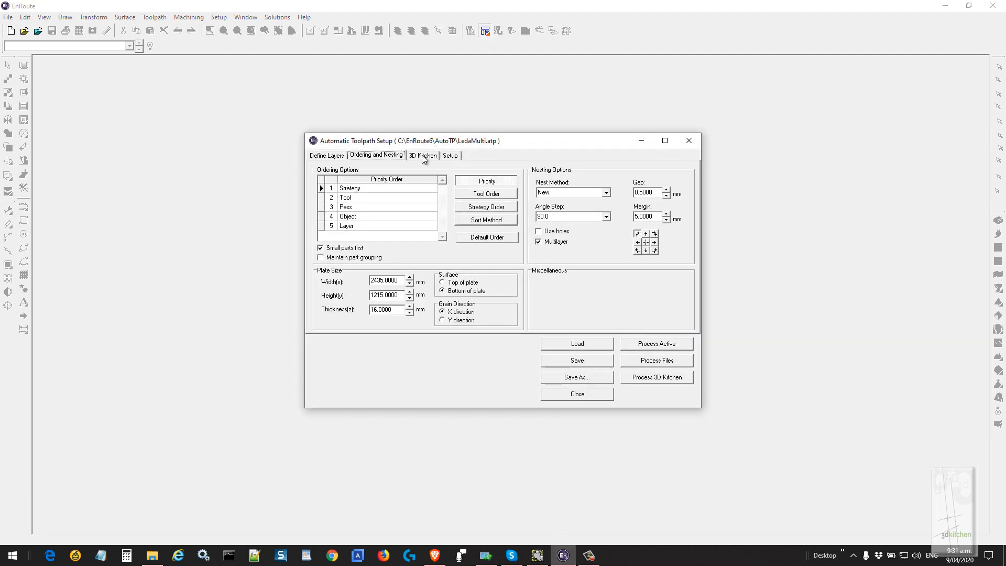
click(422, 156)
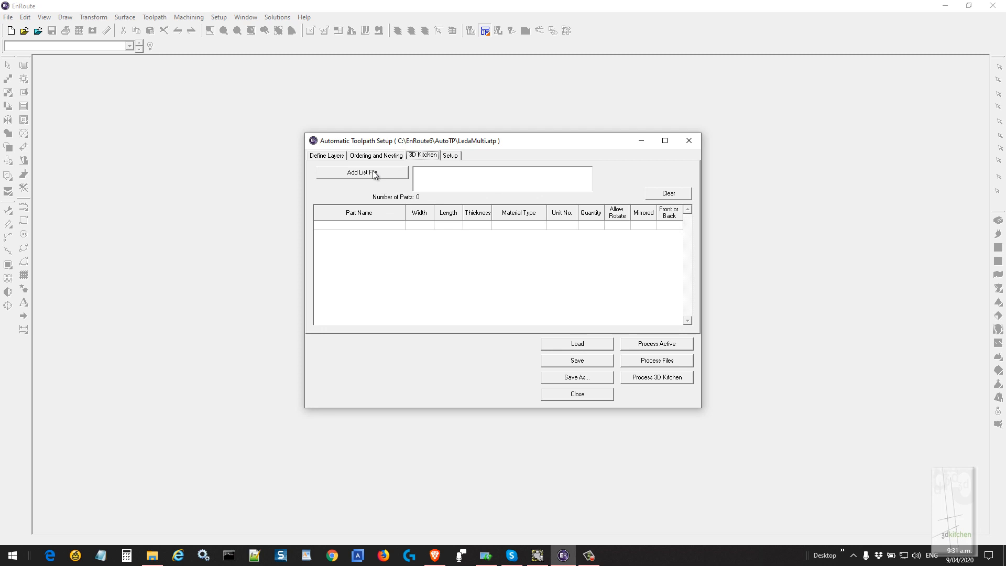
click(361, 172)
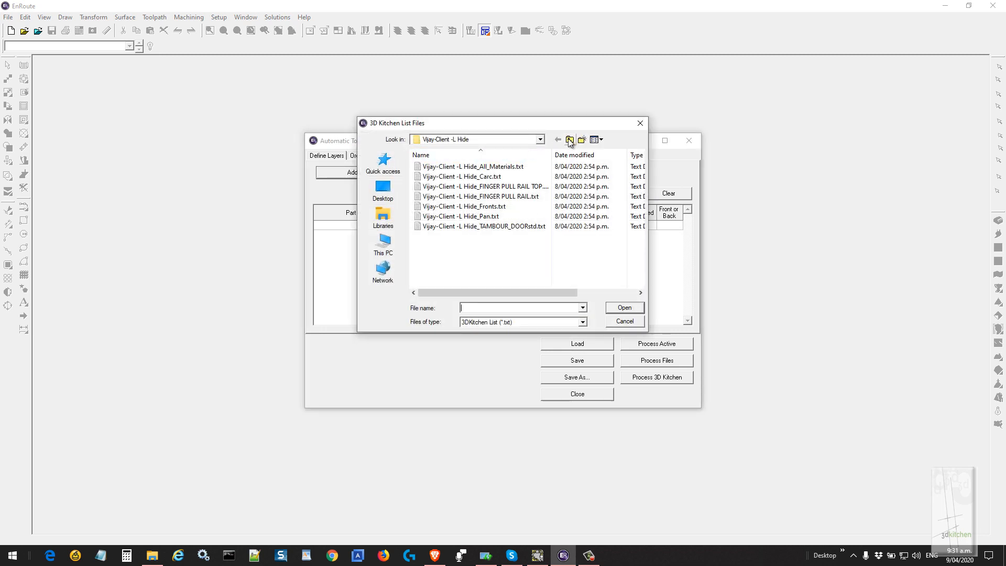
click(569, 139)
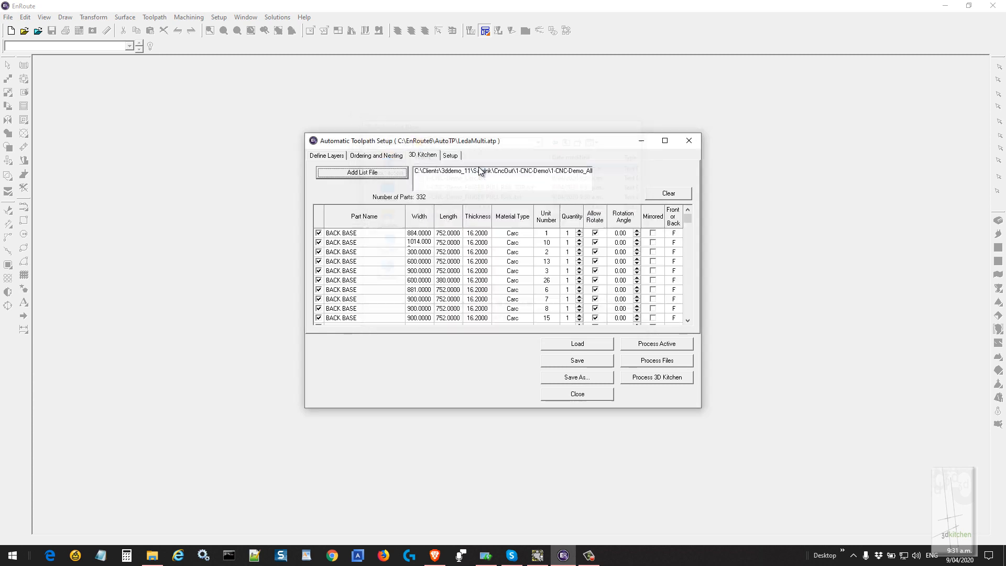
mouse_move(674, 381)
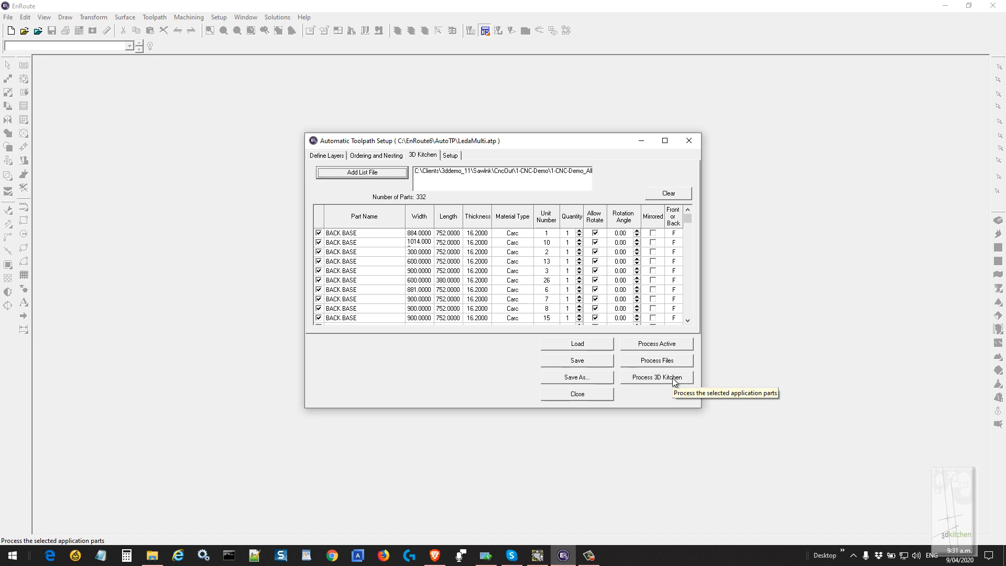
click(657, 376)
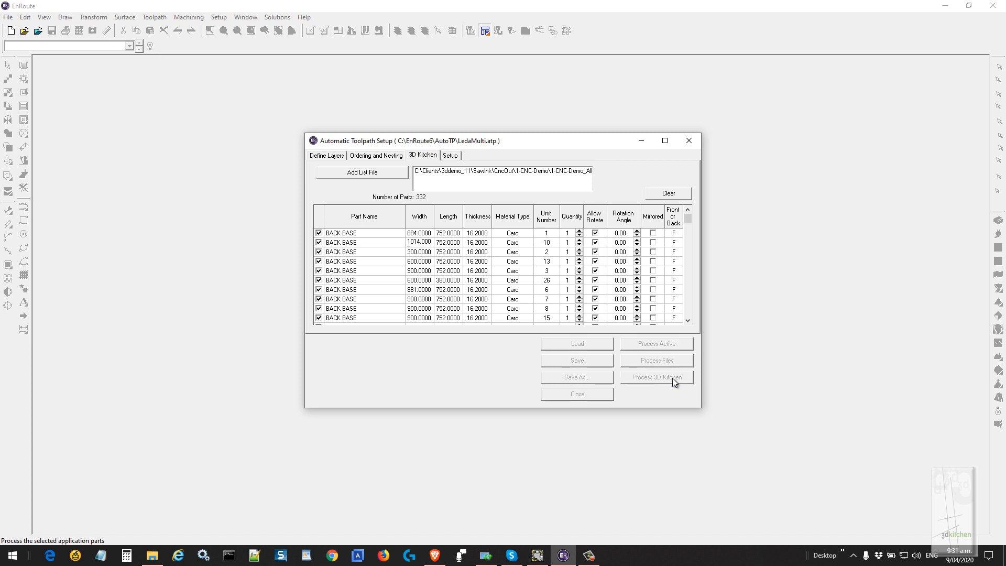
click(656, 377)
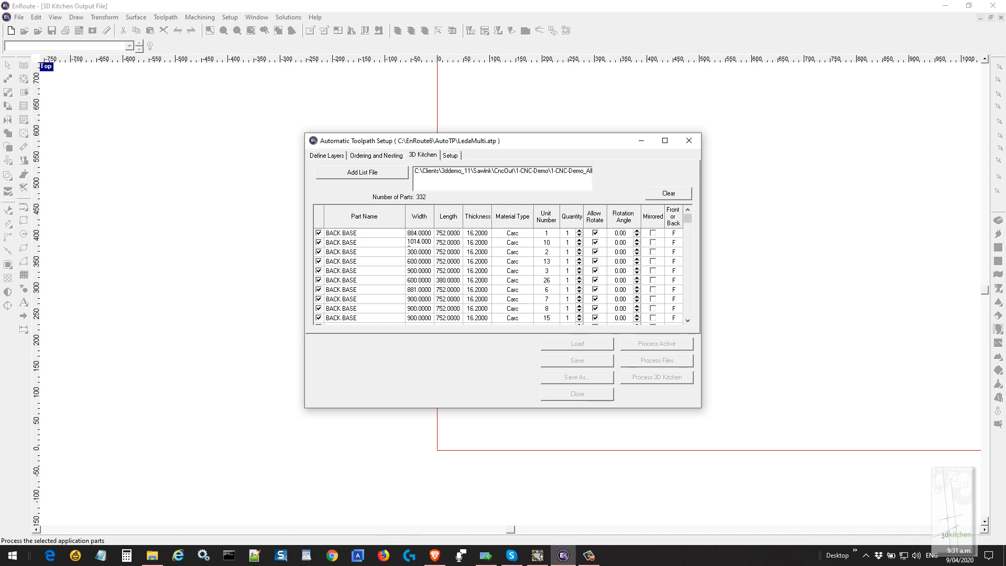
Process the 3D Kitchen parts and acknowledge the created Carc and Fronts output files.
click(656, 377)
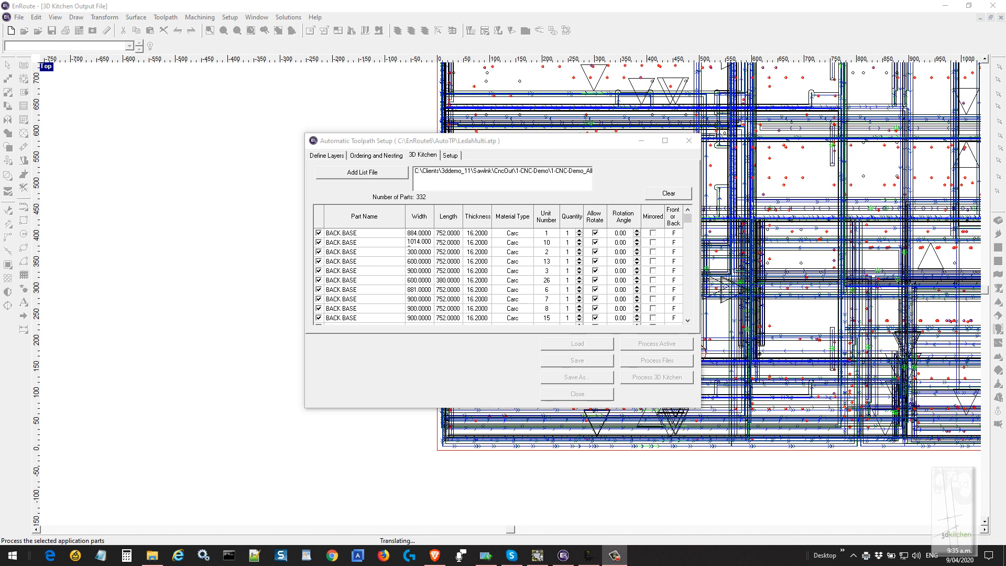
click(656, 376)
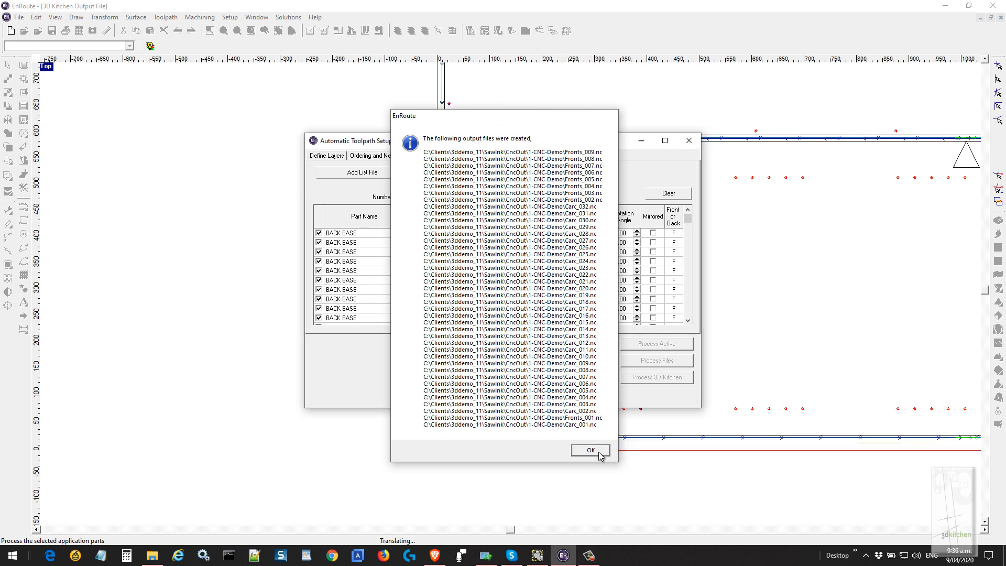
click(588, 450)
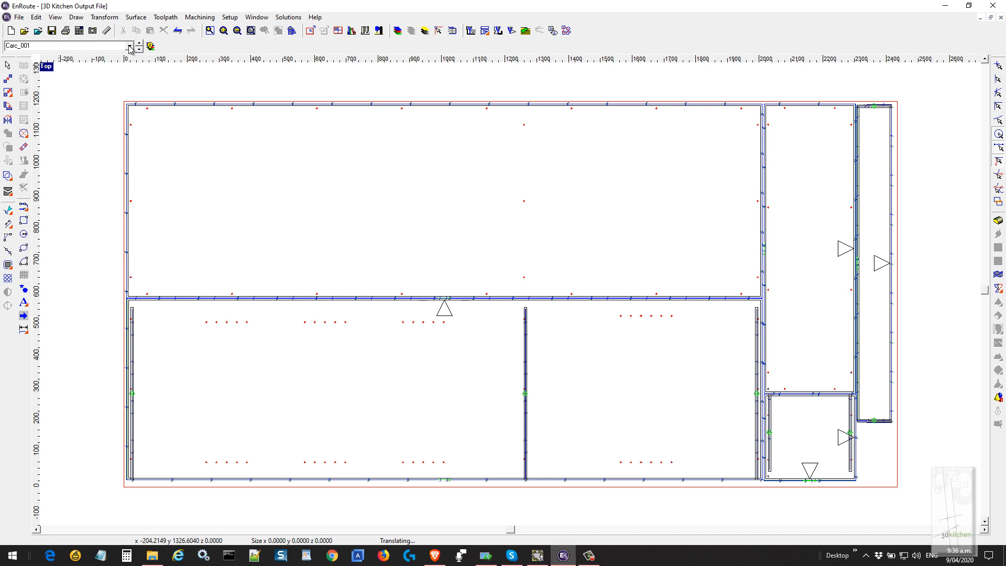
Step through nested sheets Carc_011 and Carc_016 to display Carc_018.
click(130, 45)
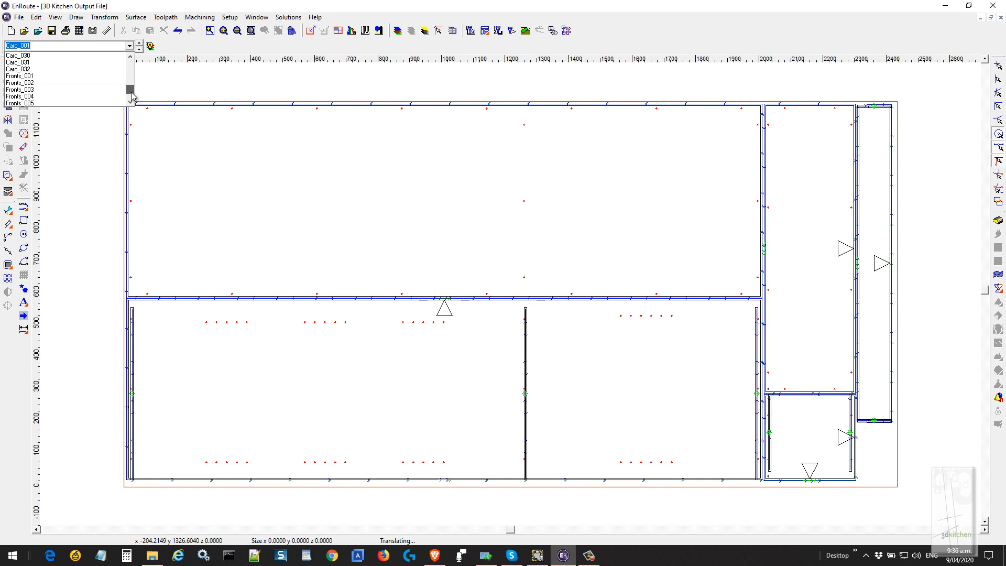
click(19, 69)
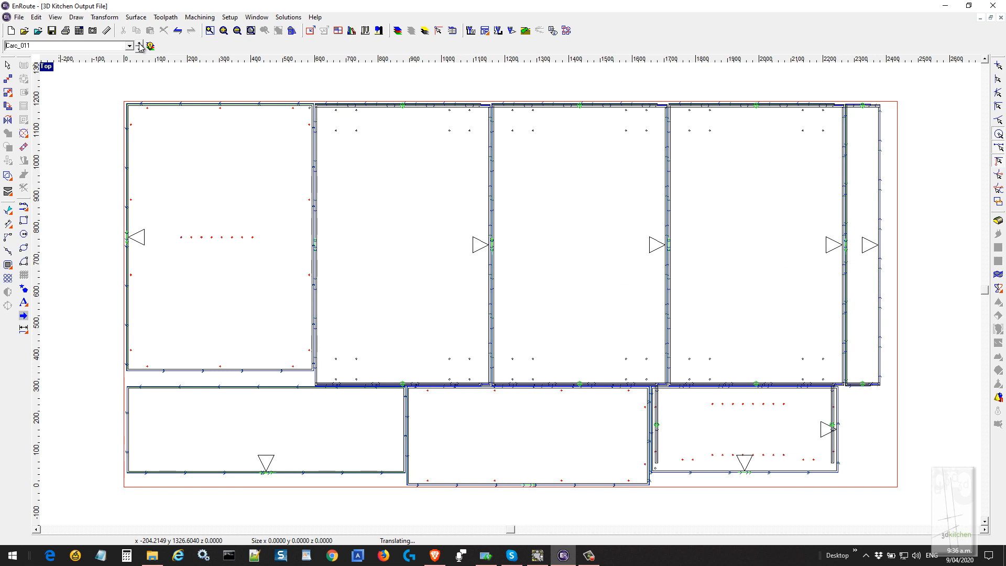
click(140, 44)
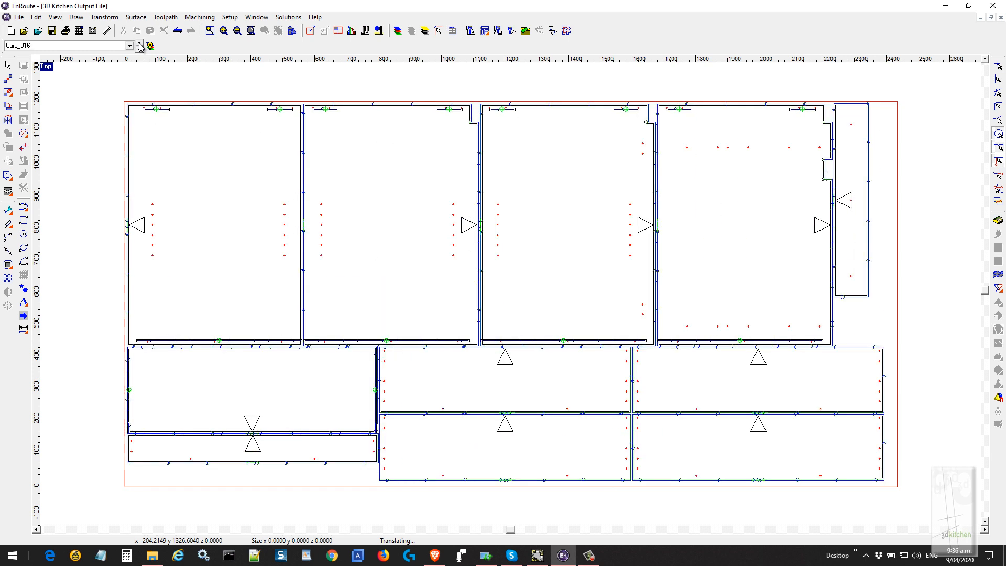
mouse_move(476, 104)
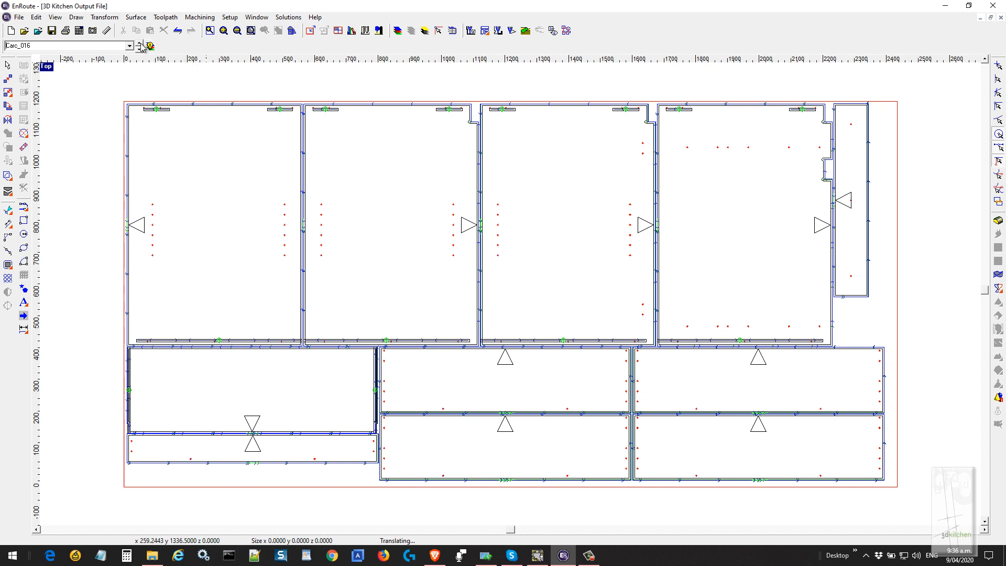
click(138, 45)
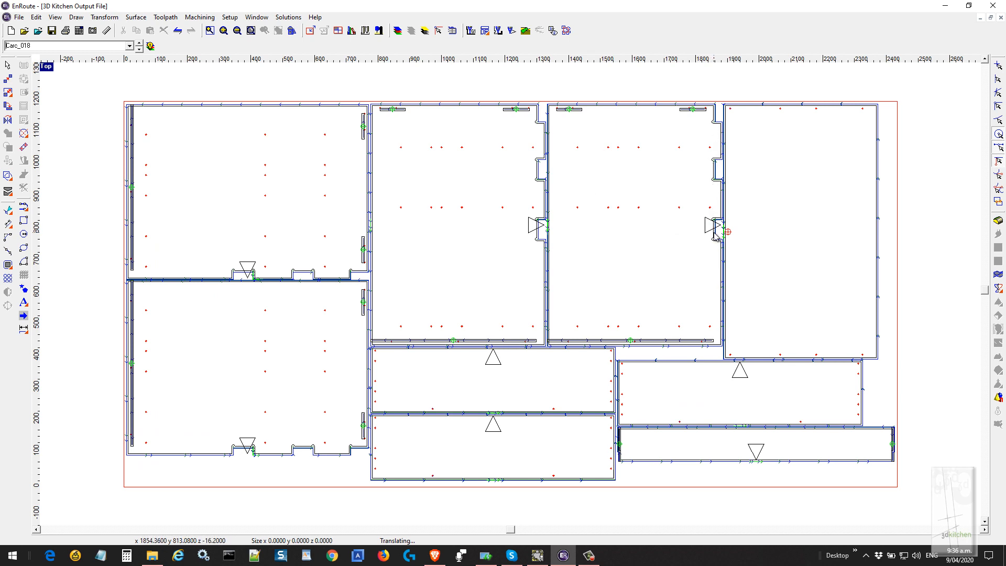
mouse_move(485, 275)
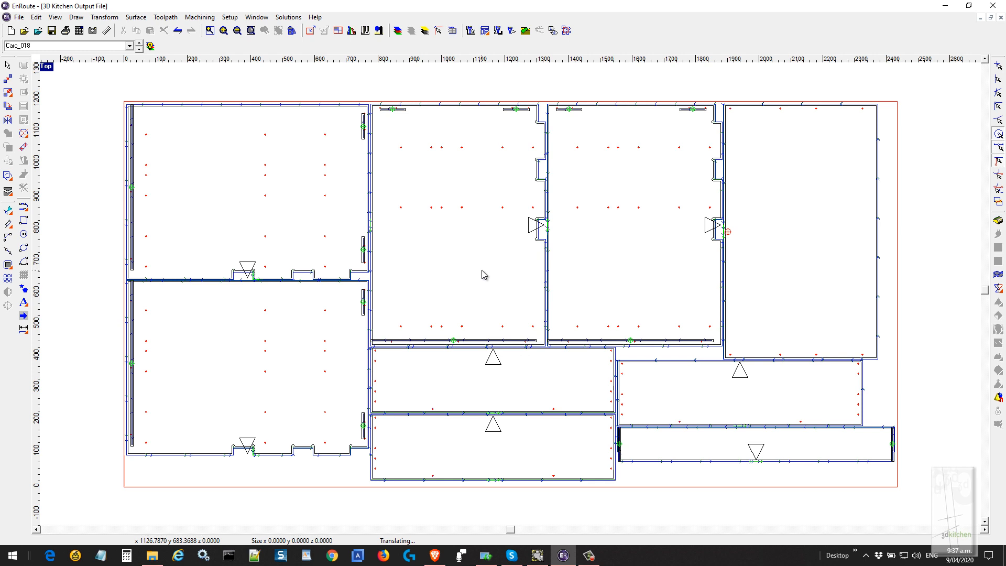
mouse_move(121, 285)
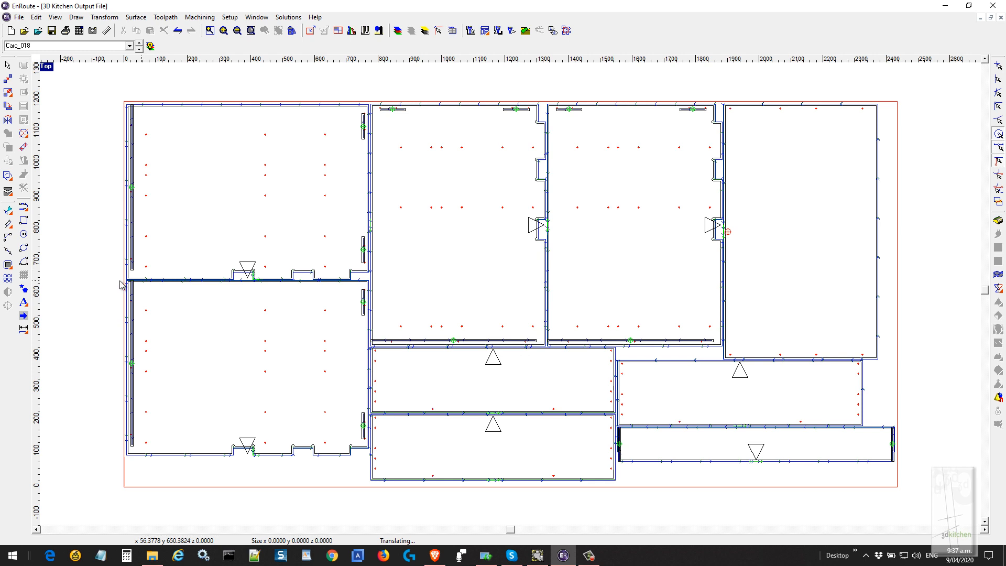
mouse_move(122, 285)
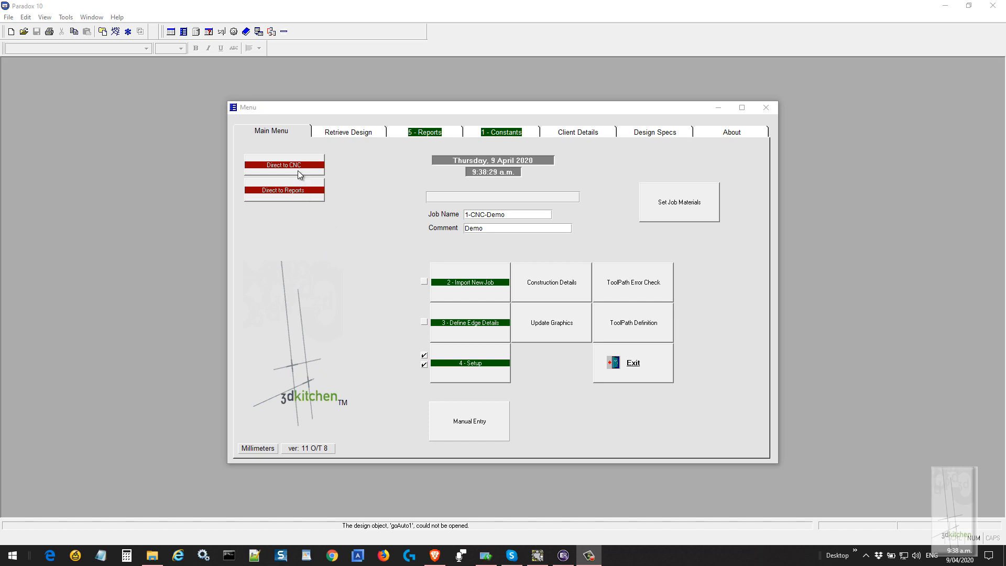
Send the job Direct to CNC and confirm the successful Reports job transfer.
click(284, 190)
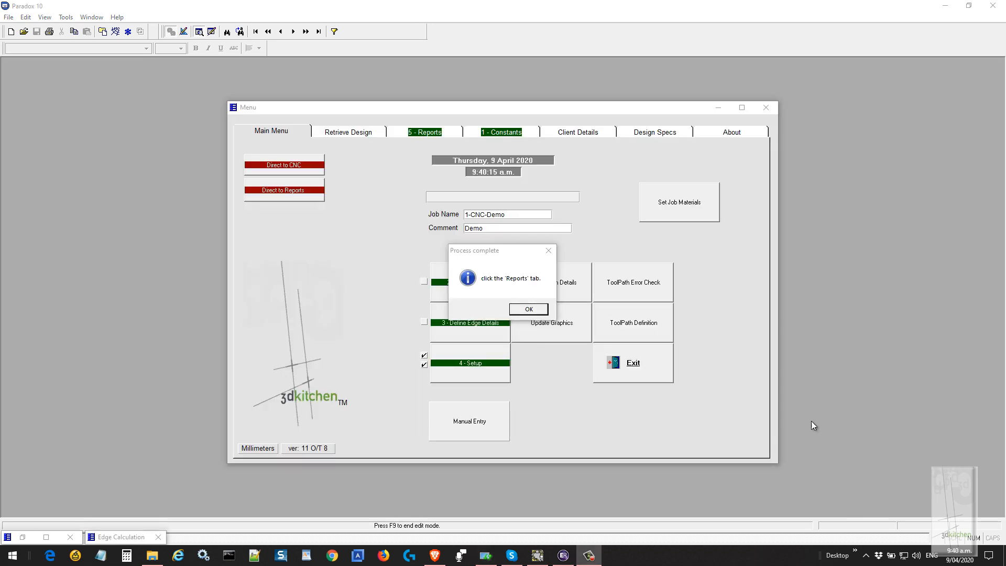
mouse_move(773, 365)
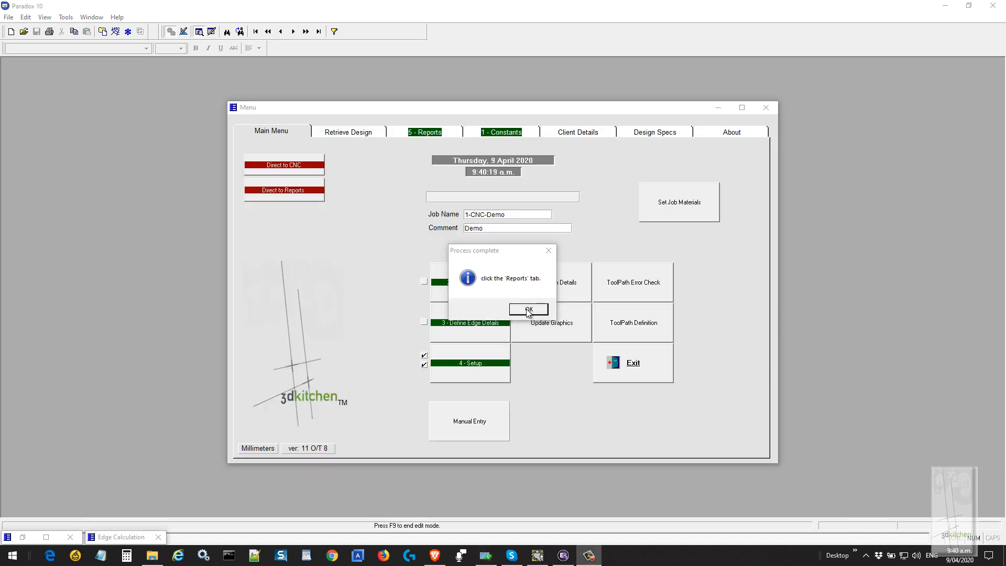
click(528, 308)
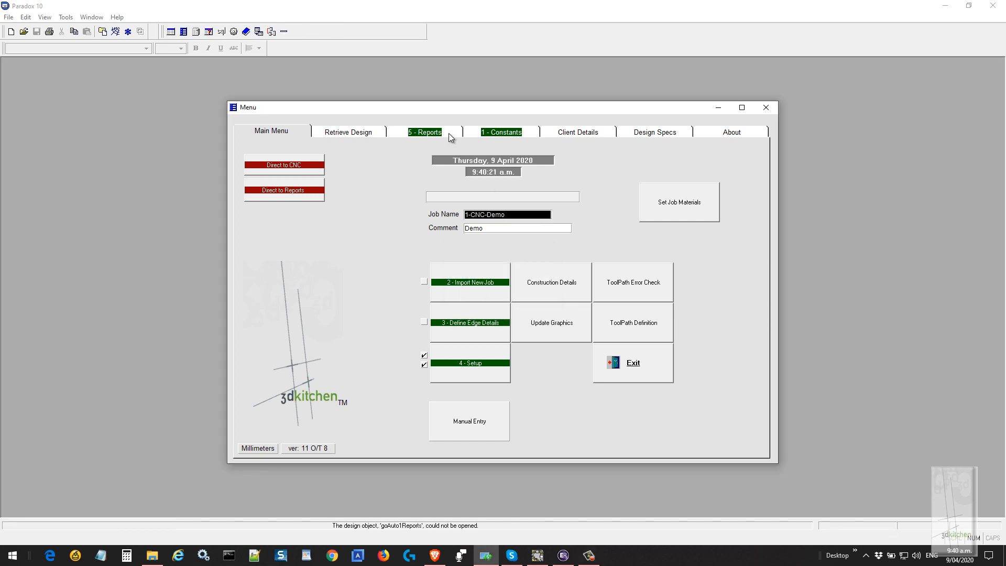
click(424, 132)
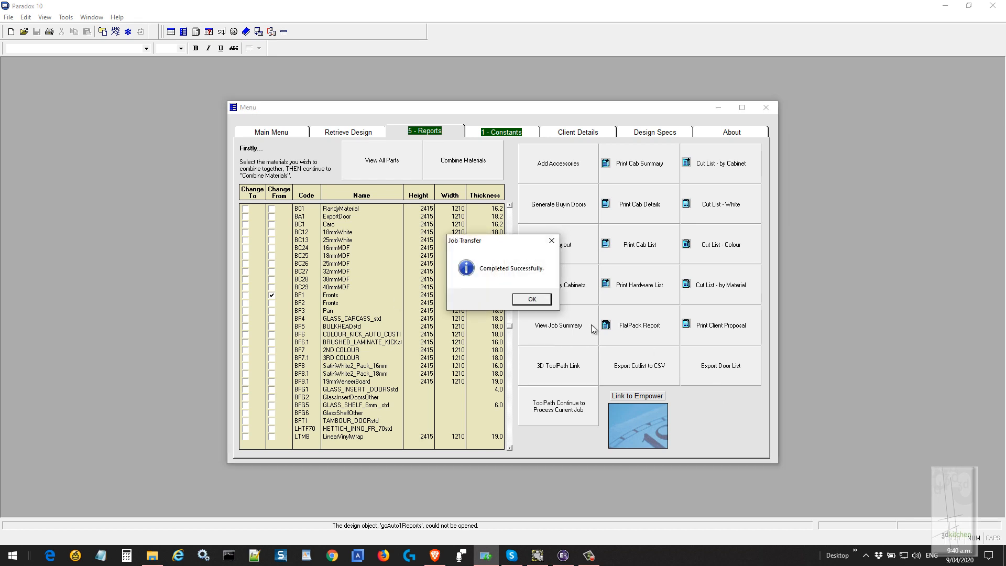
click(531, 298)
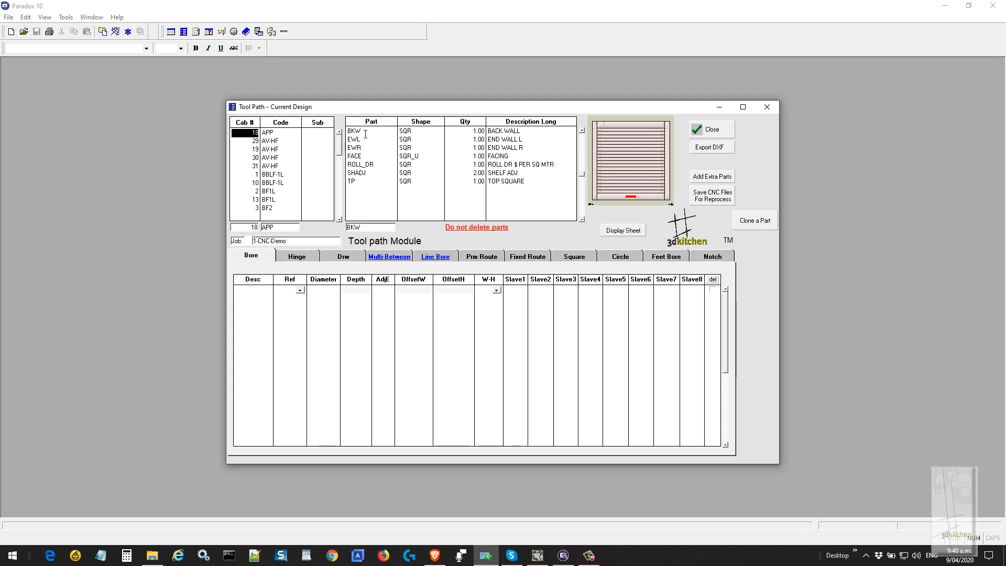
click(355, 131)
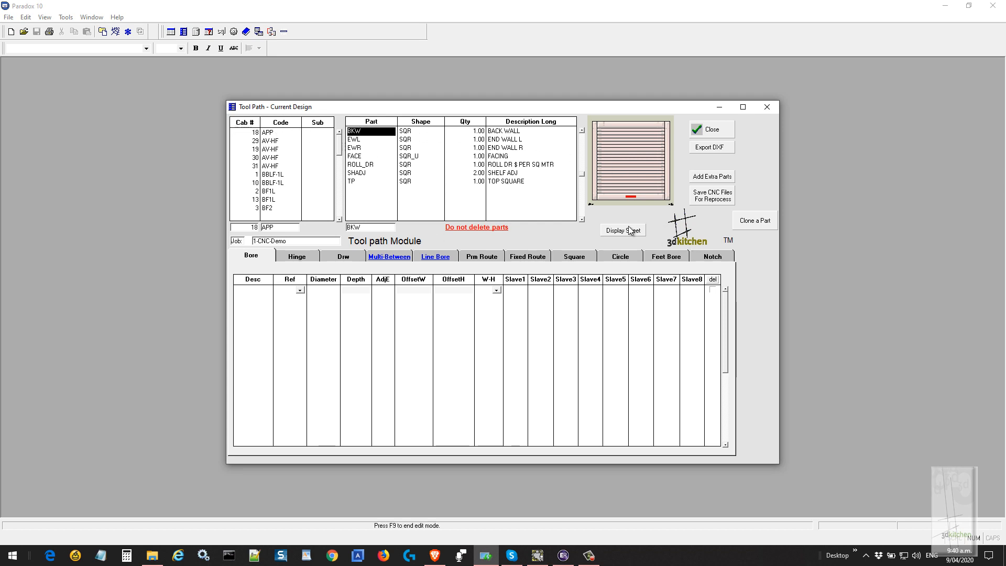
click(622, 229)
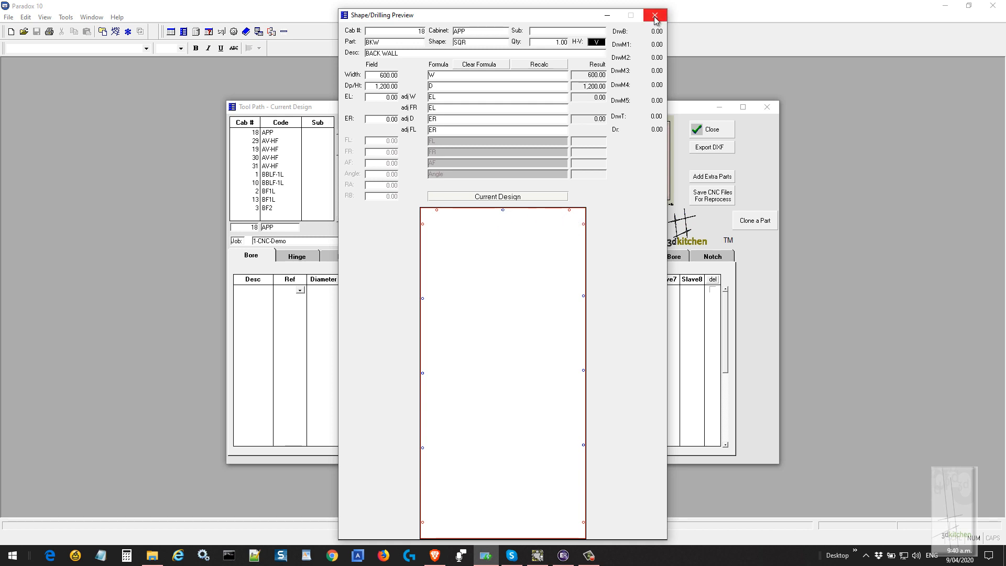
mouse_move(654, 16)
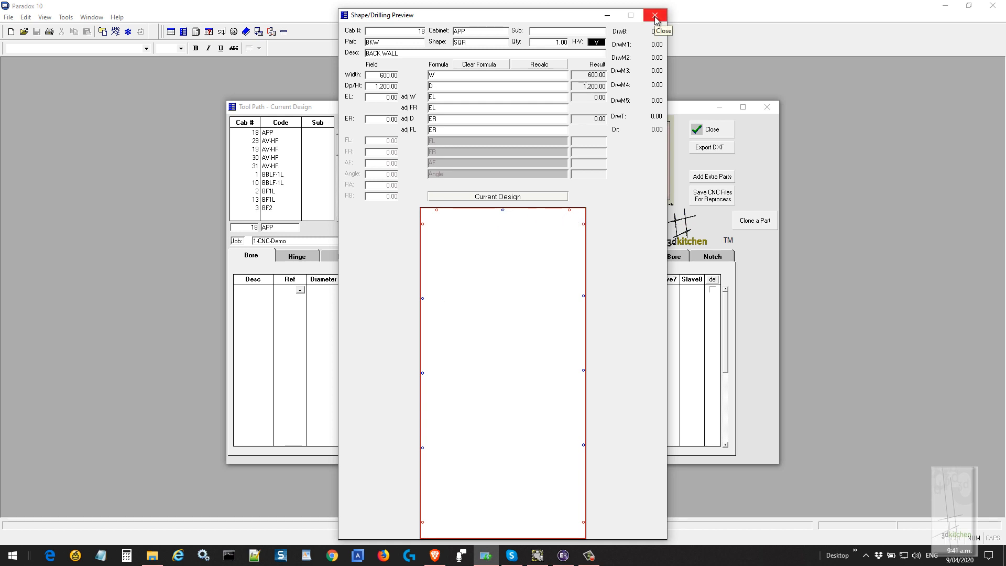
click(654, 16)
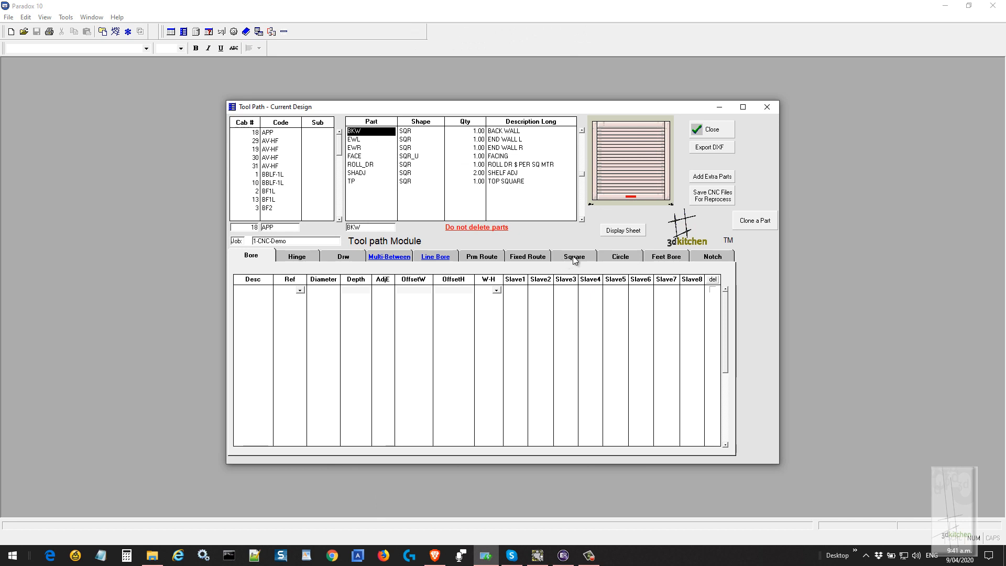
Define Cut1 on the back wall: Ref Top L, 150×75, depth 8, offsets 120/100.
click(573, 255)
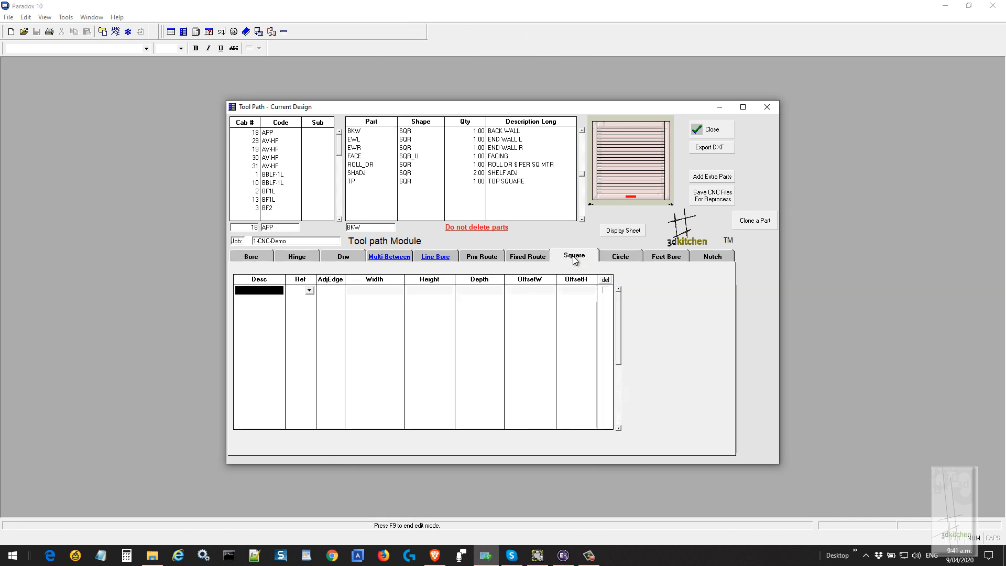
text(Cut1)
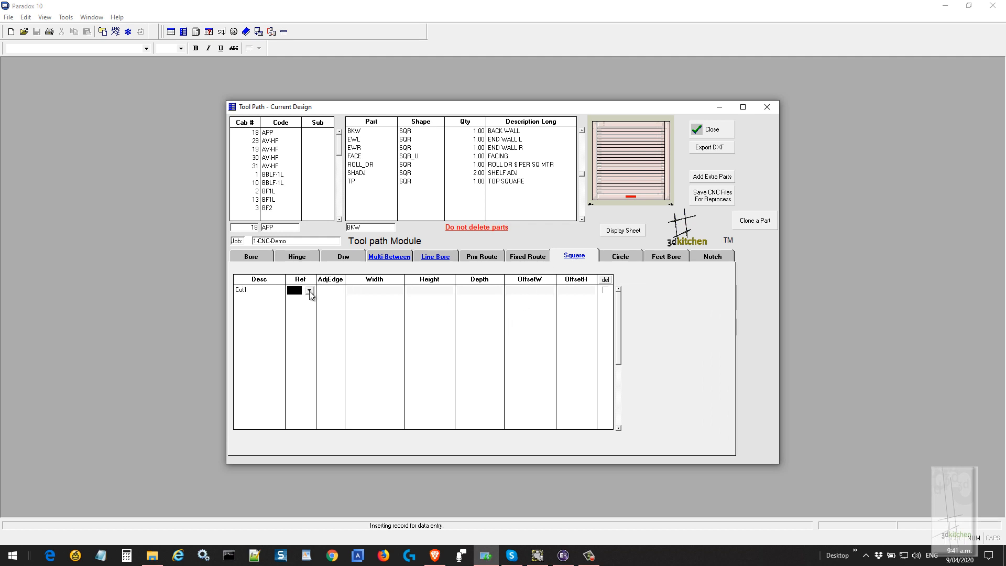
click(310, 290)
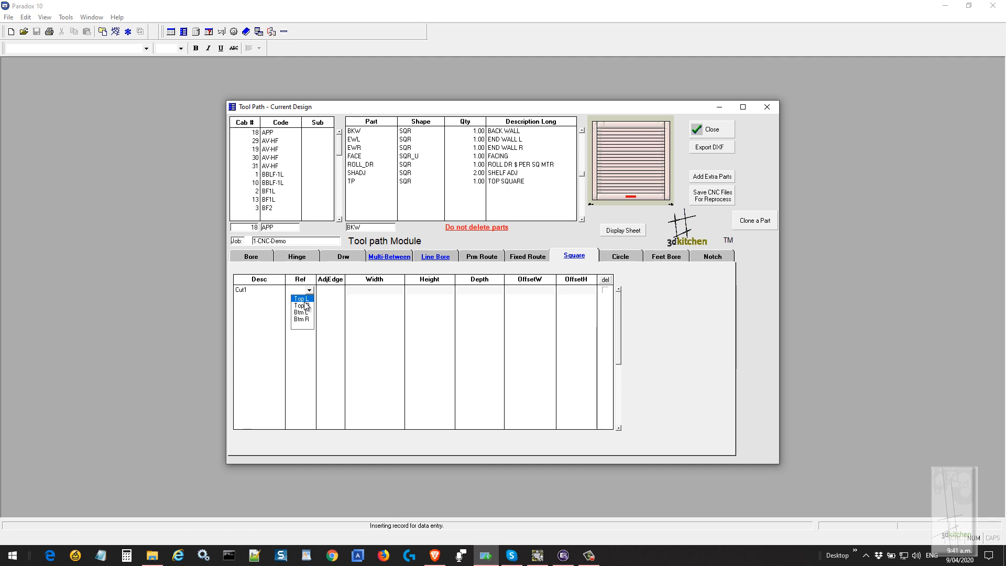
click(301, 298)
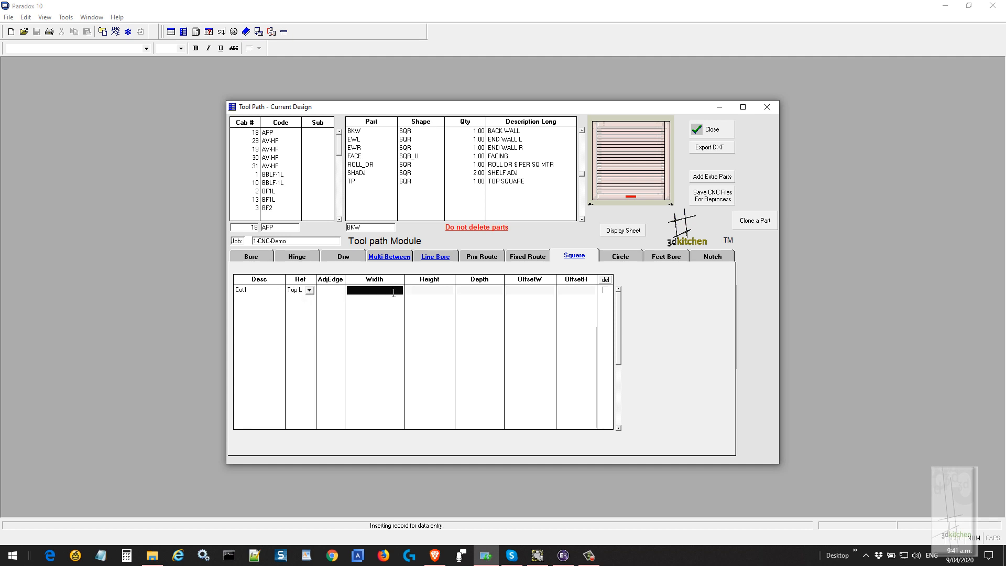
text(150)
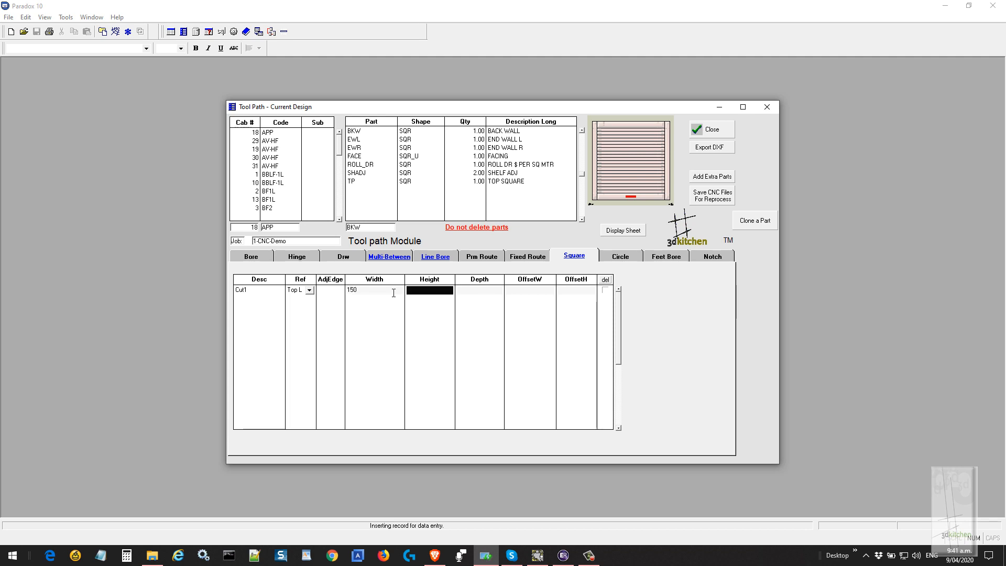
text(75)
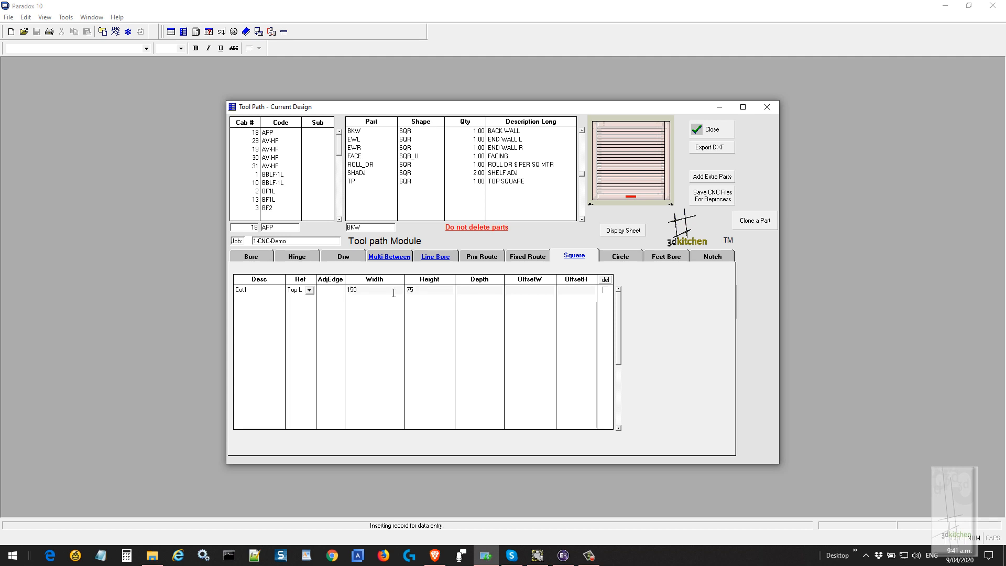
click(479, 290)
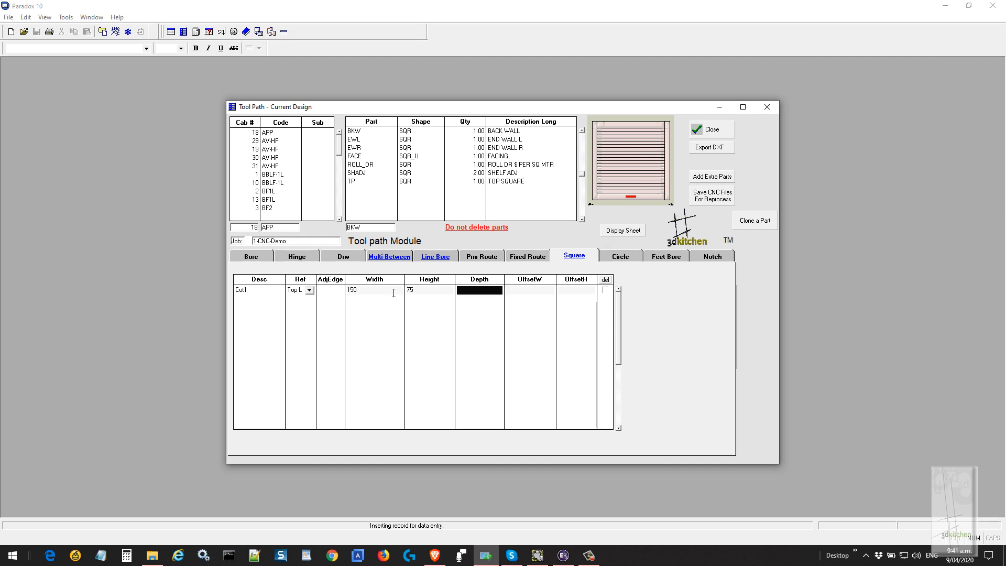
text(B)
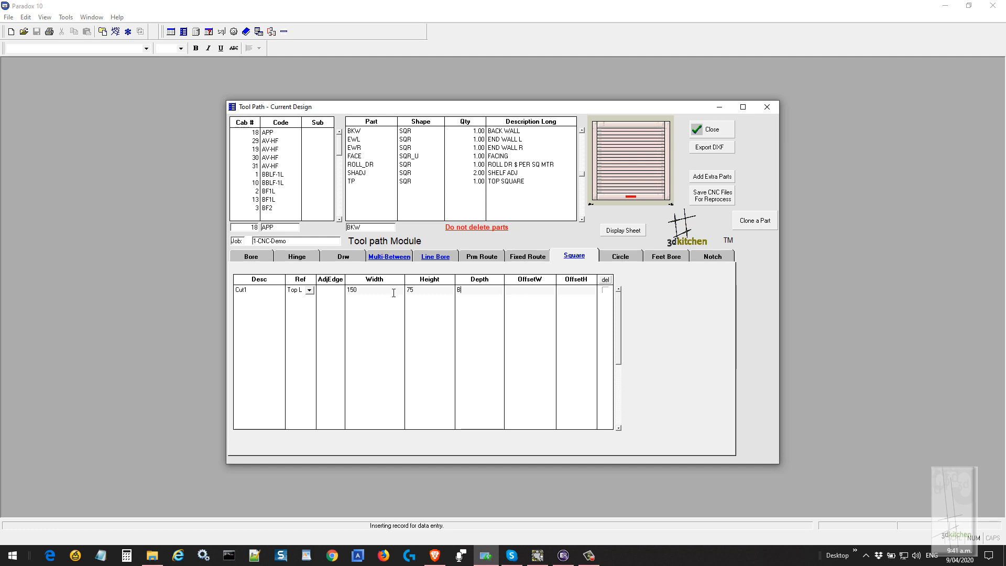
click(530, 290)
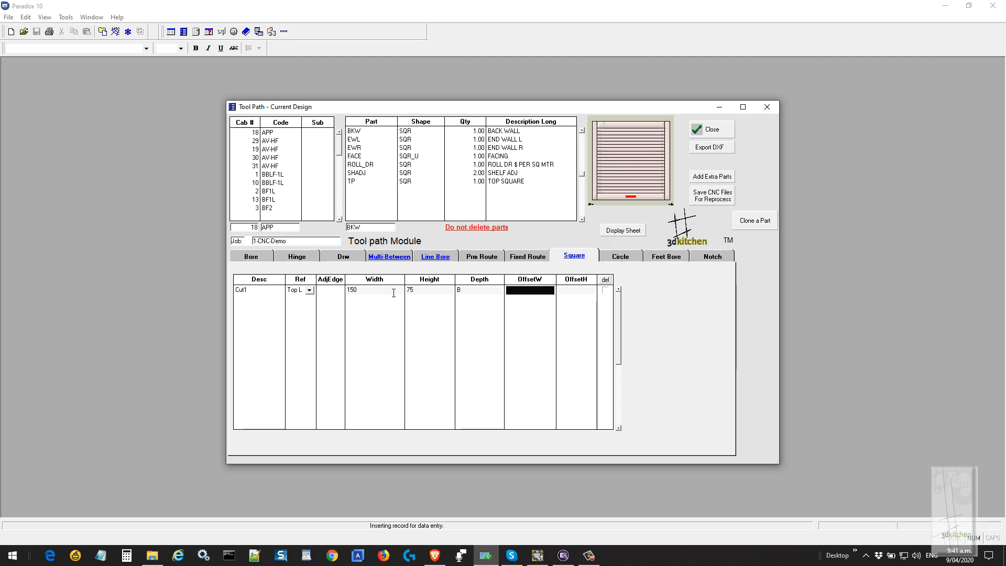
text(120)
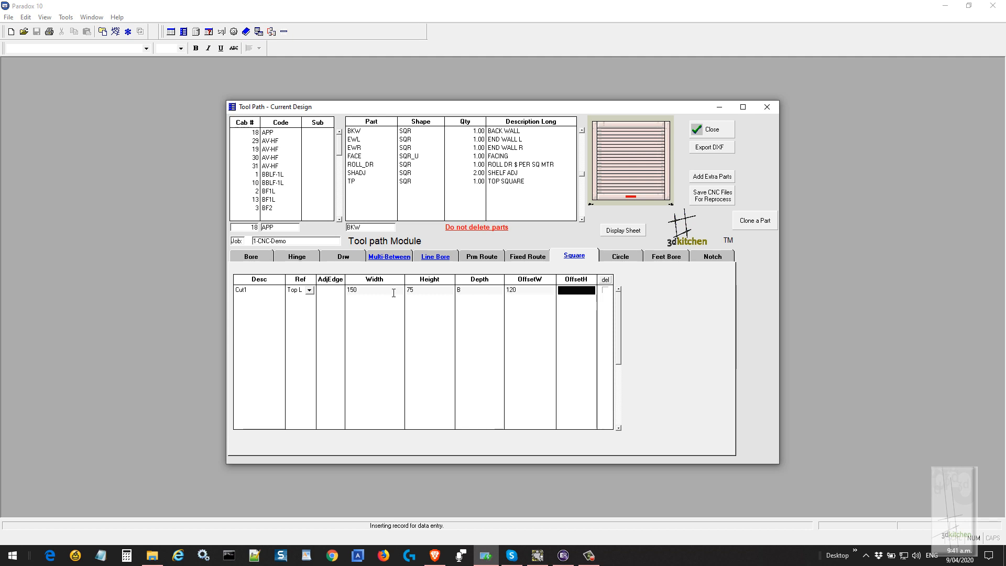
text(100)
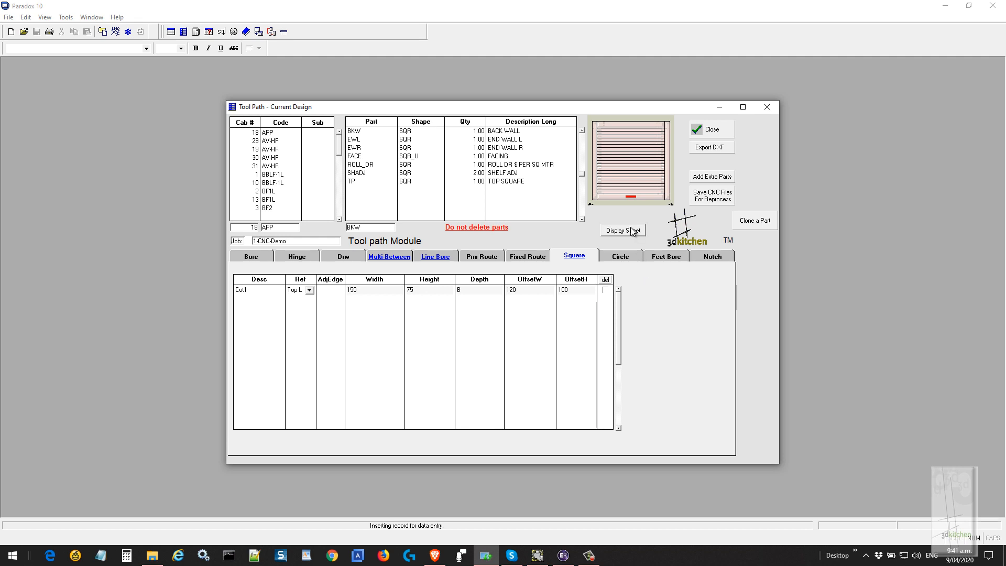
Add Cut2: Ref Top L, 50×200, depth 8, offsets 200/200.
click(622, 229)
text(Cut2)
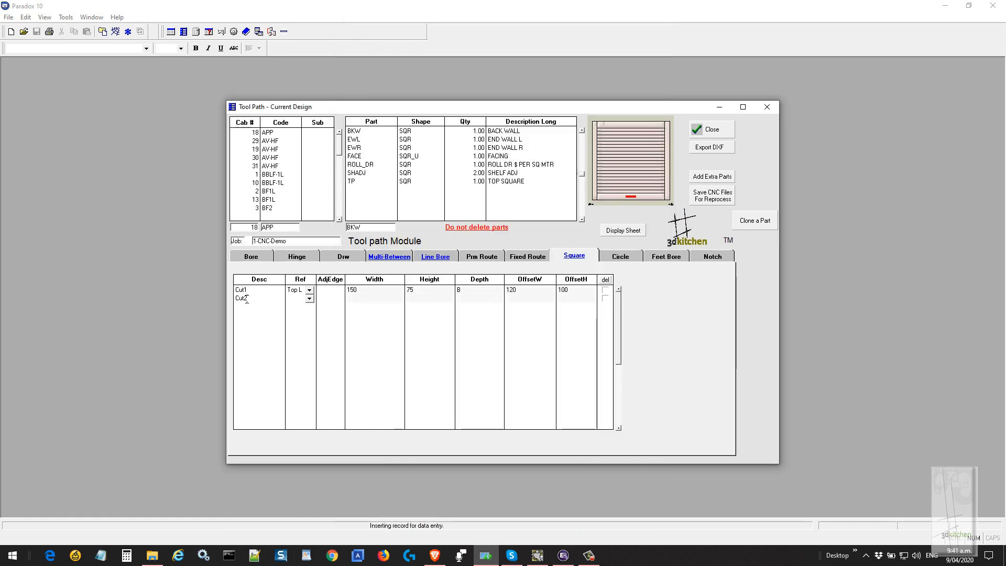
click(295, 298)
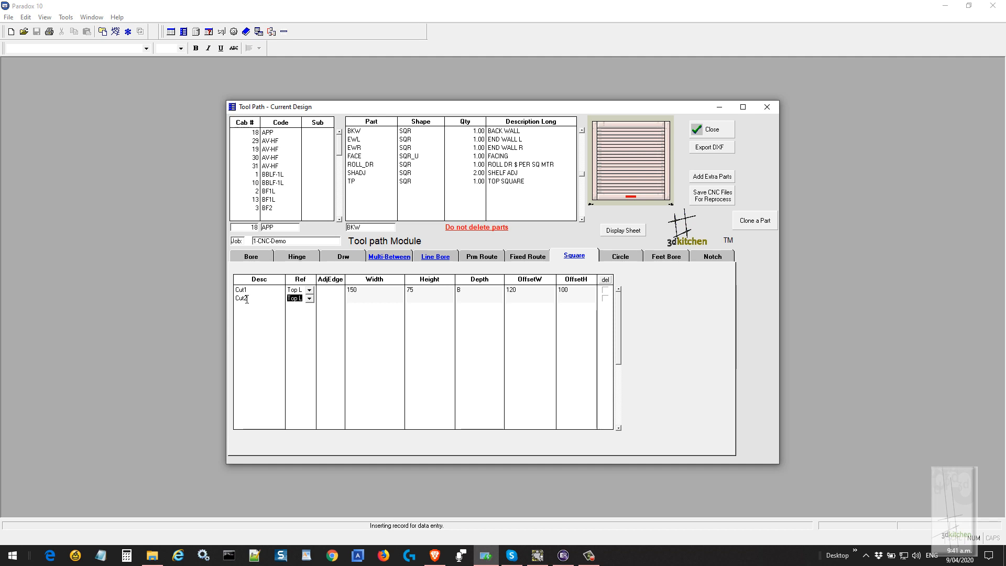
click(373, 299)
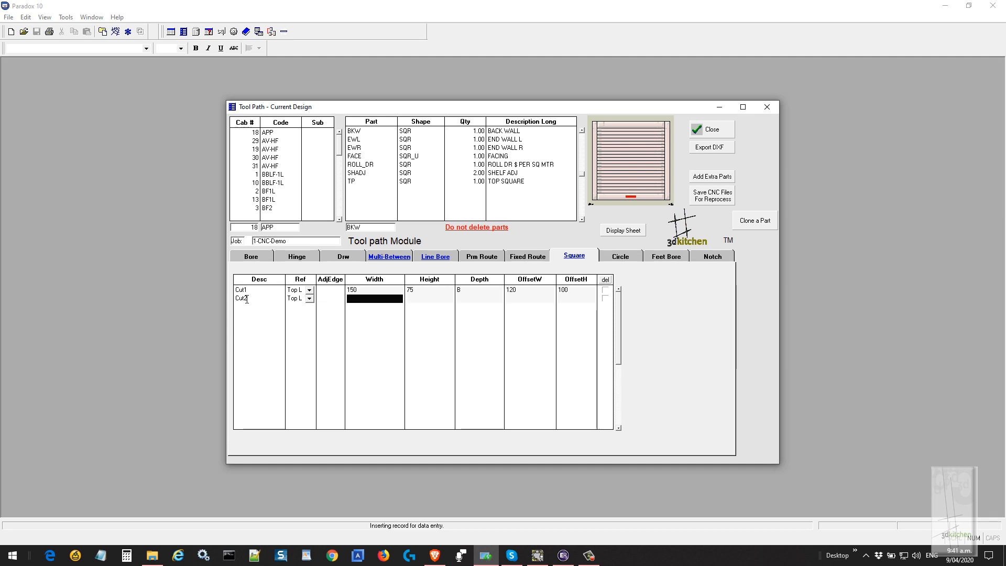
text(50)
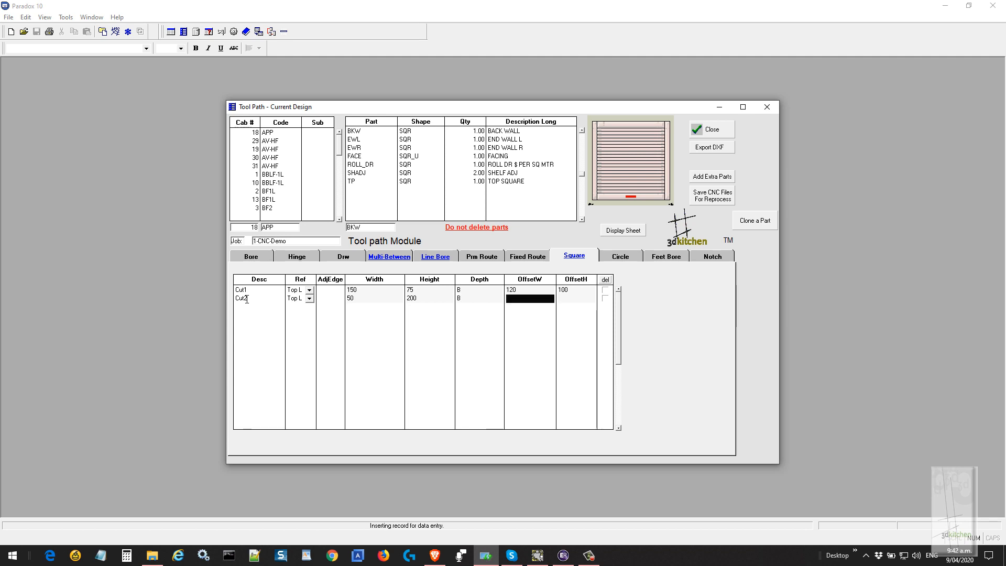
text(200)
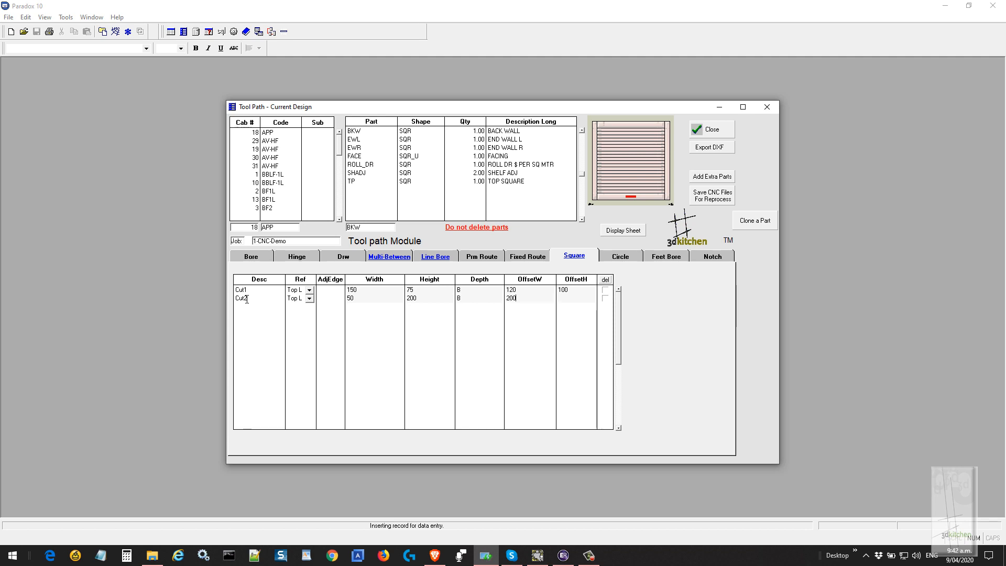
click(575, 298)
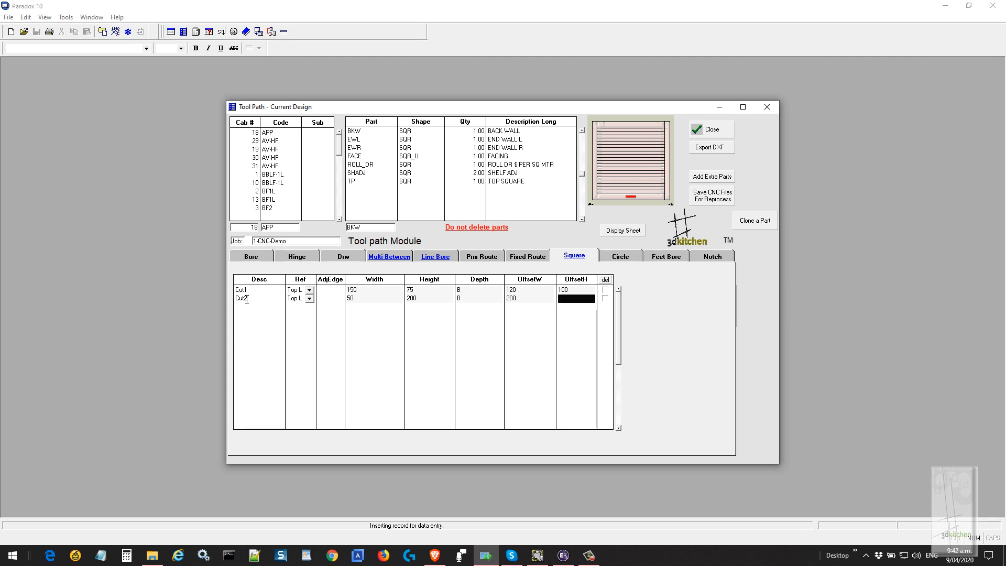
text(200)
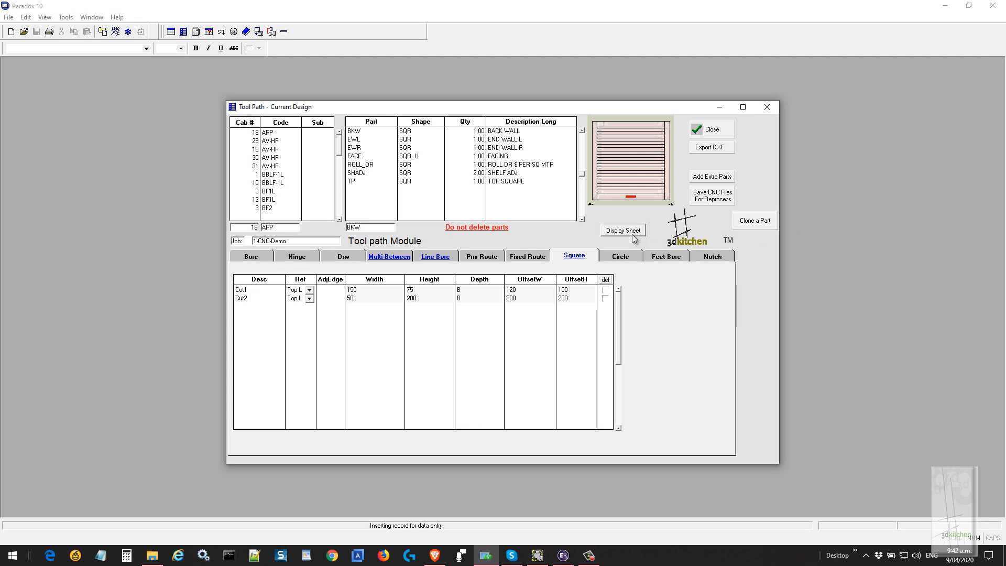
click(622, 231)
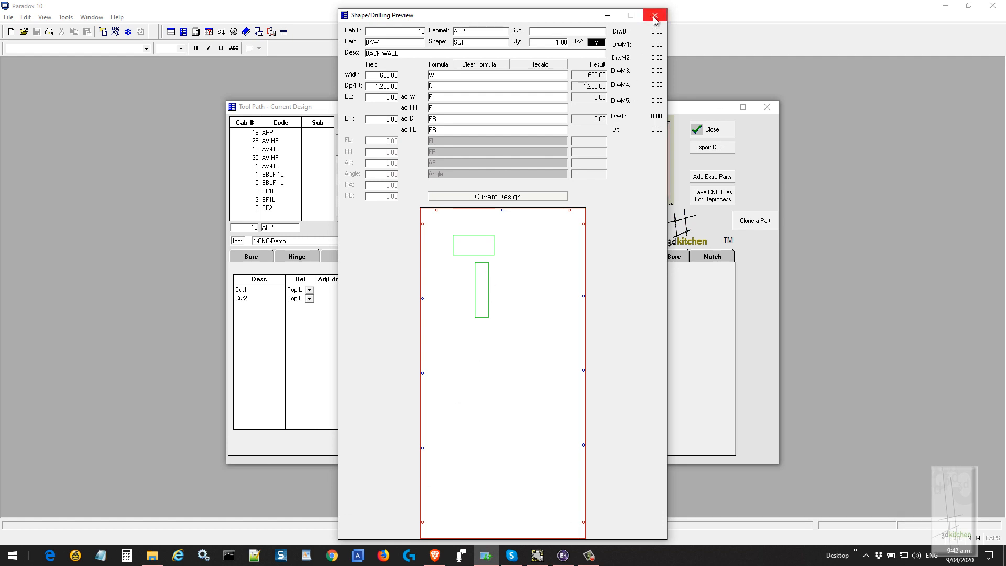
click(654, 16)
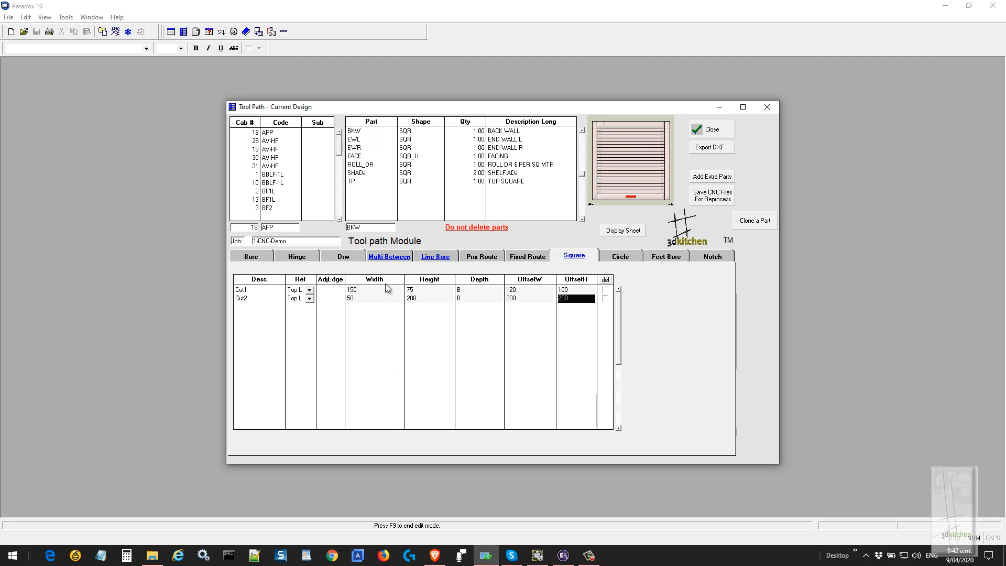
mouse_move(397, 265)
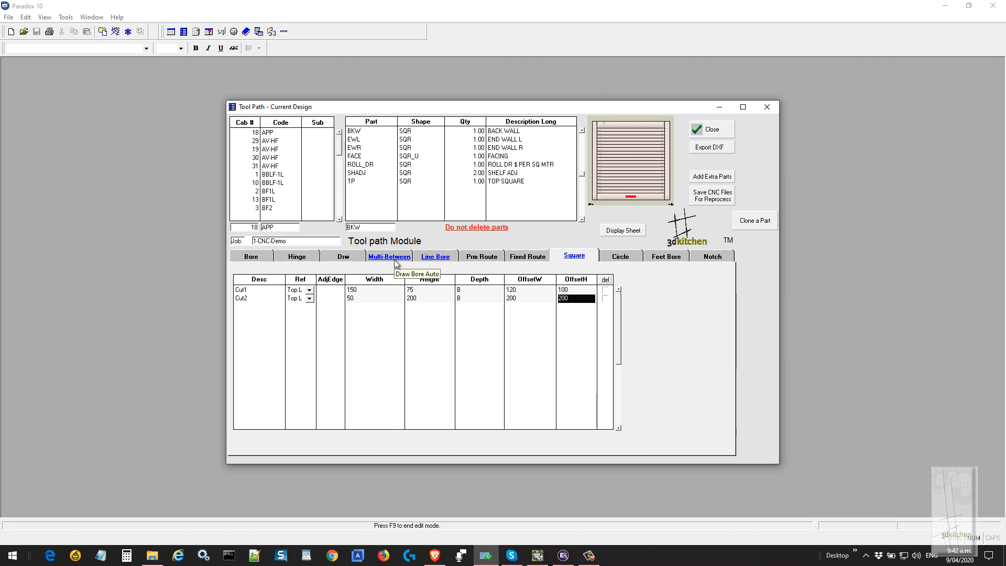
mouse_move(648, 262)
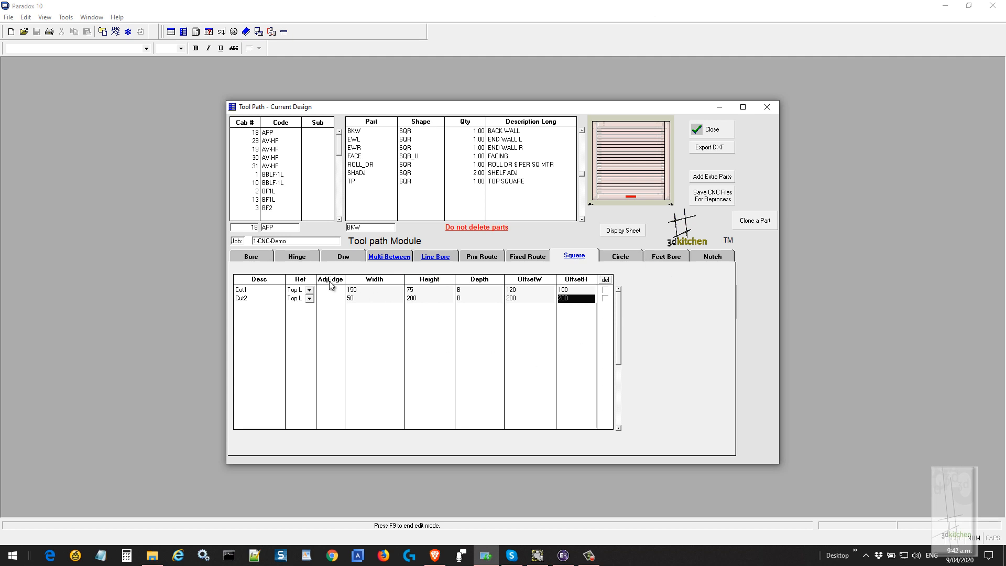
mouse_move(252, 255)
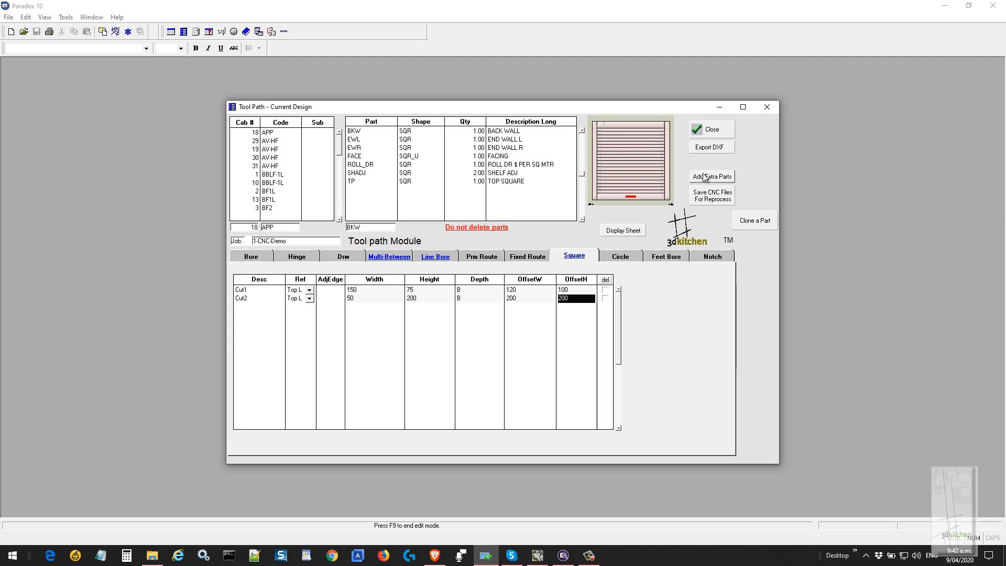
mouse_move(717, 148)
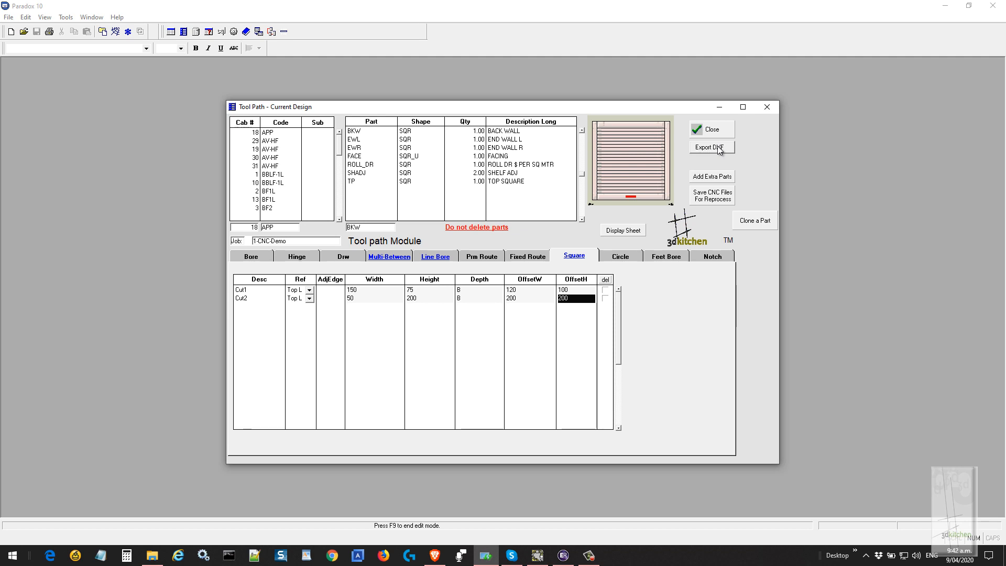
Export the parts as DXF with the new cutouts and confirm the Finished message.
click(710, 147)
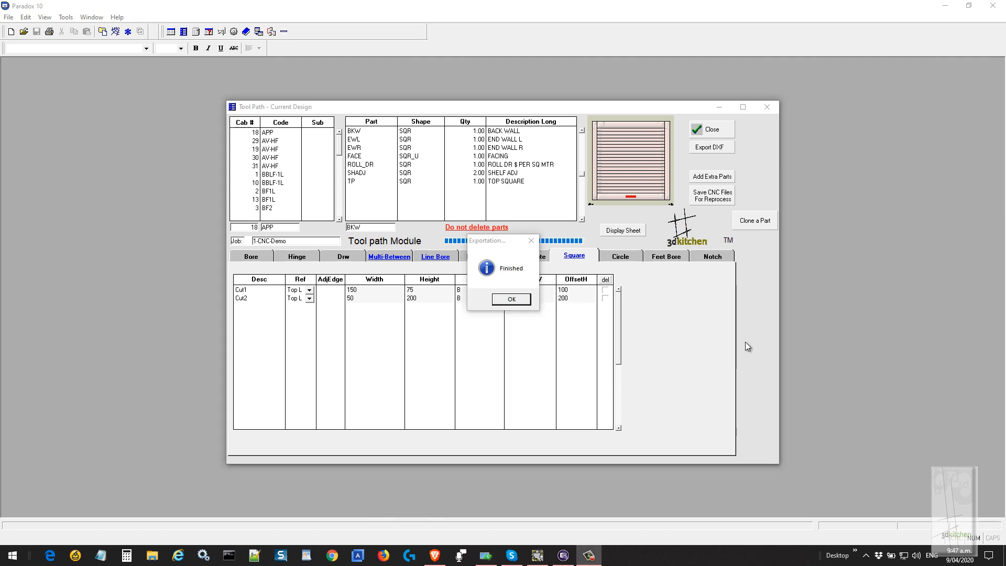
click(512, 299)
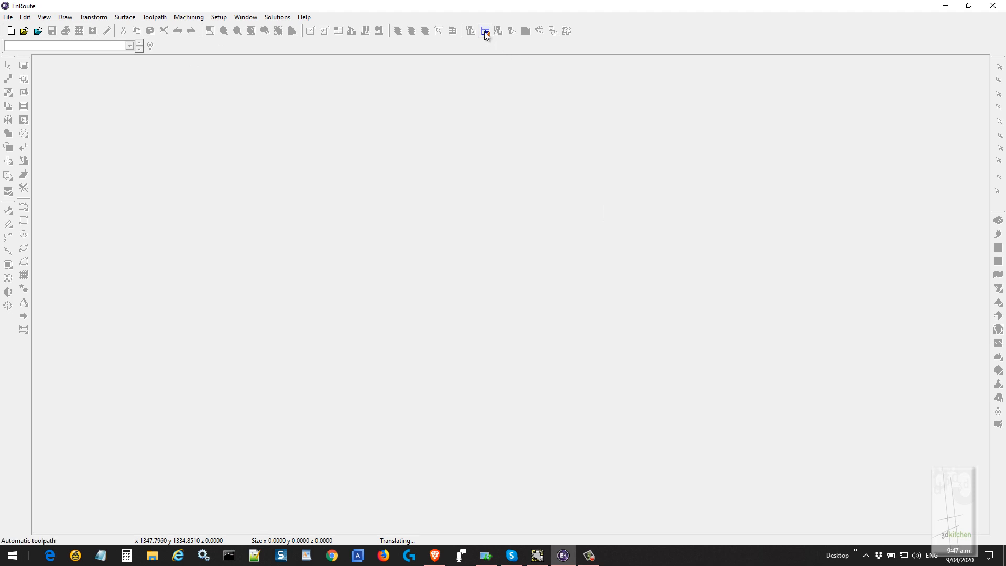
Load the 1-CNC-Demo list files via Automatic Toolpath Setup's 3D Kitchen tab and create the Carc NC files.
click(485, 30)
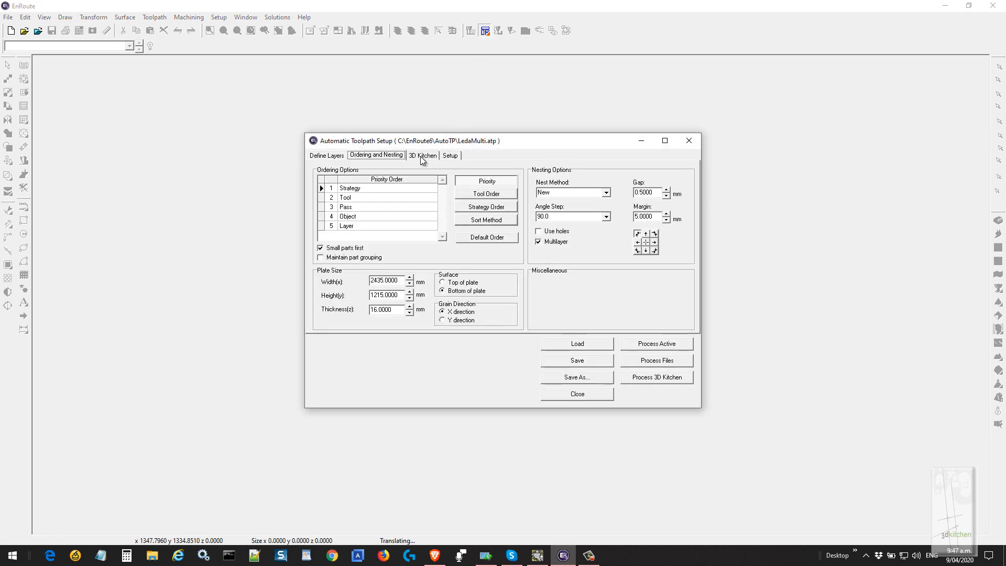
click(422, 155)
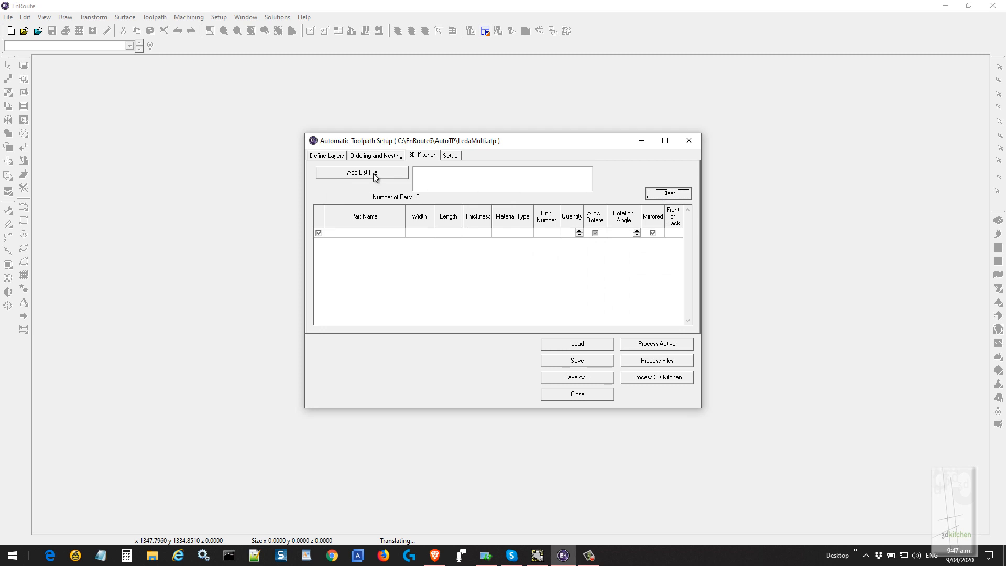
click(361, 173)
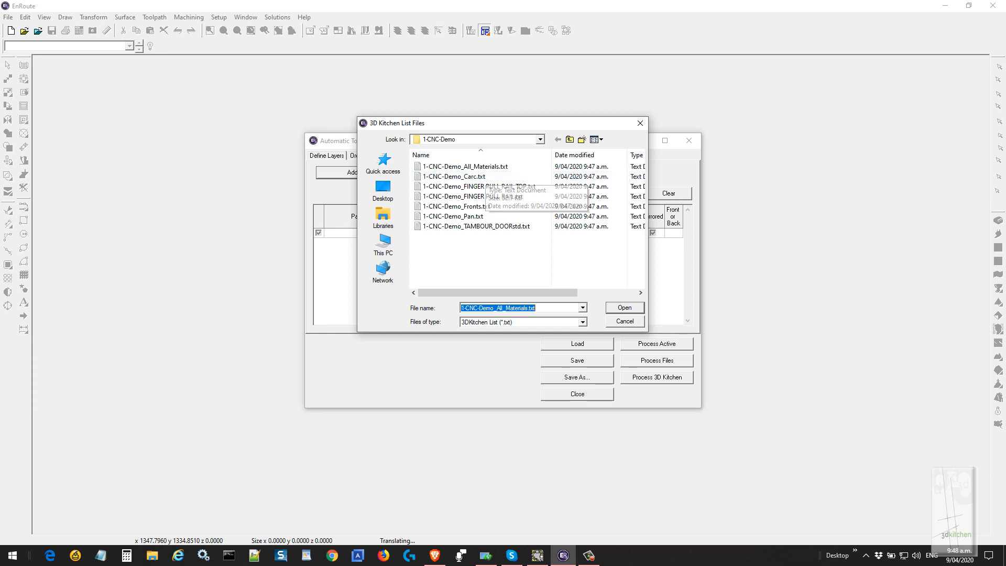
click(623, 307)
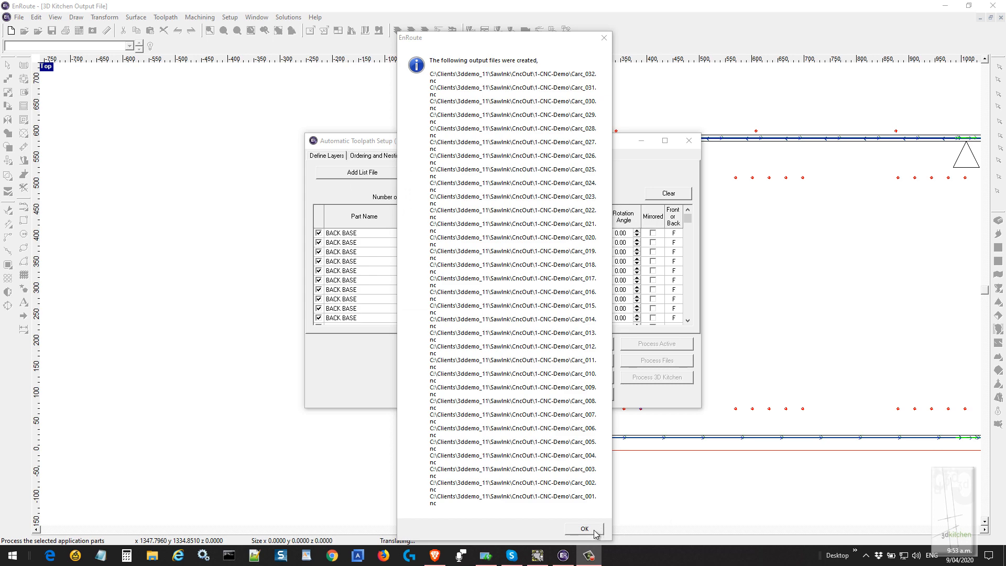
Dismiss the output-files message and inspect the nested sheets for the back panel's two cutouts.
click(583, 528)
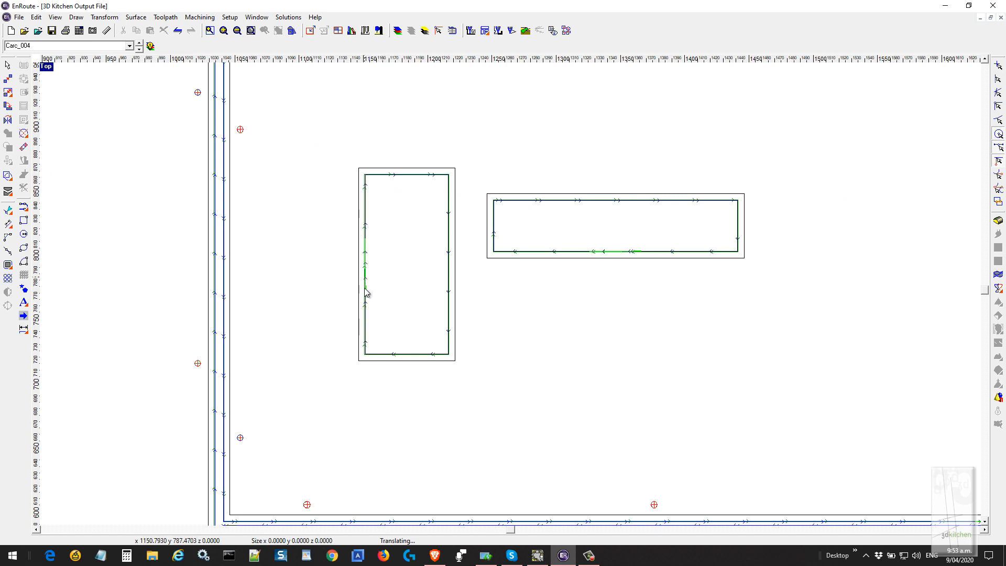
mouse_move(397, 173)
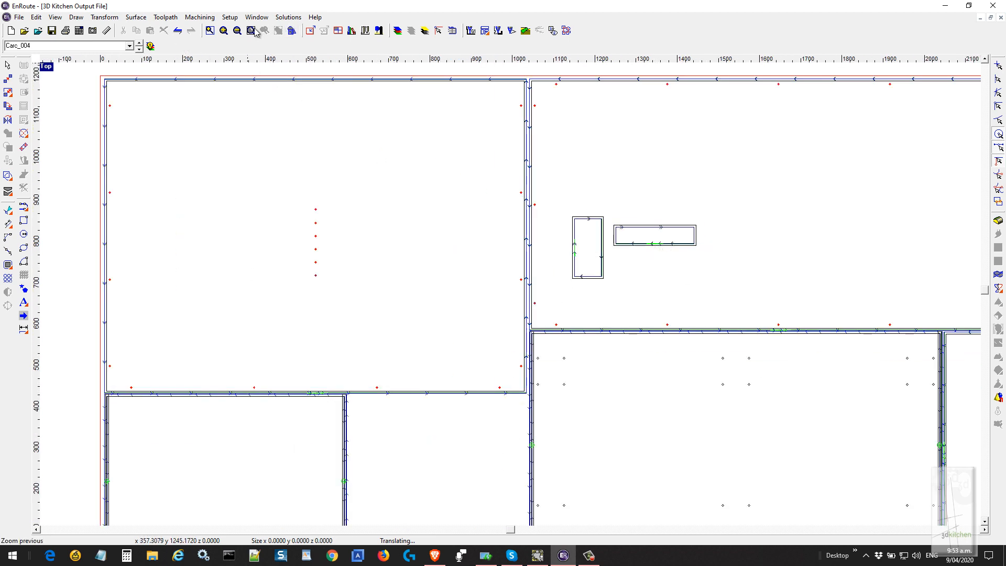
click(251, 31)
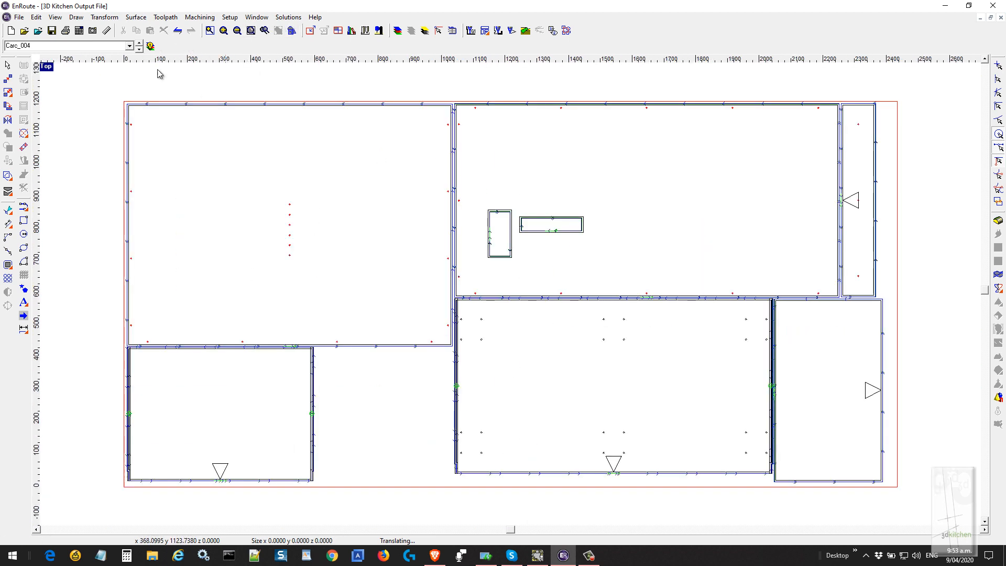
click(138, 43)
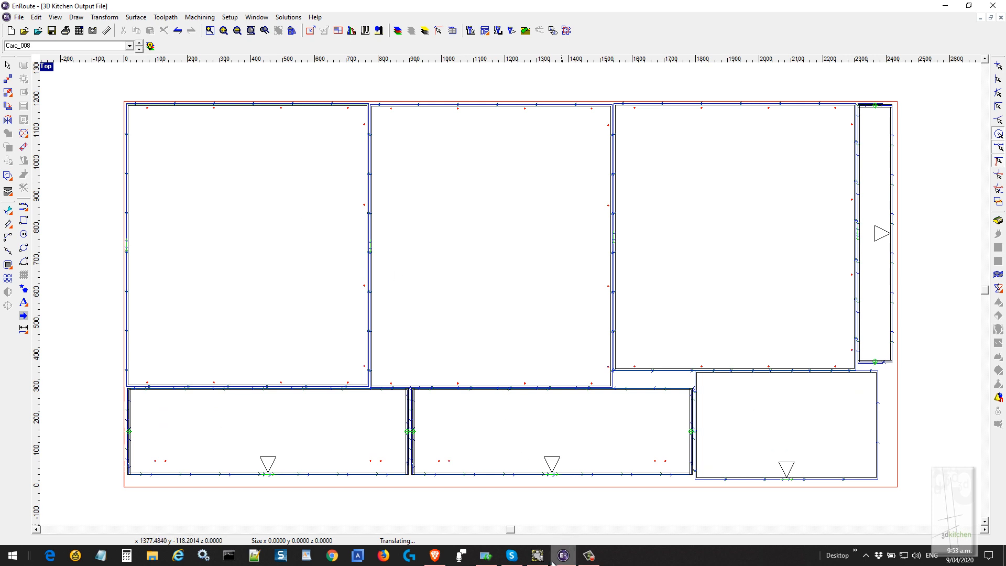
mouse_move(536, 556)
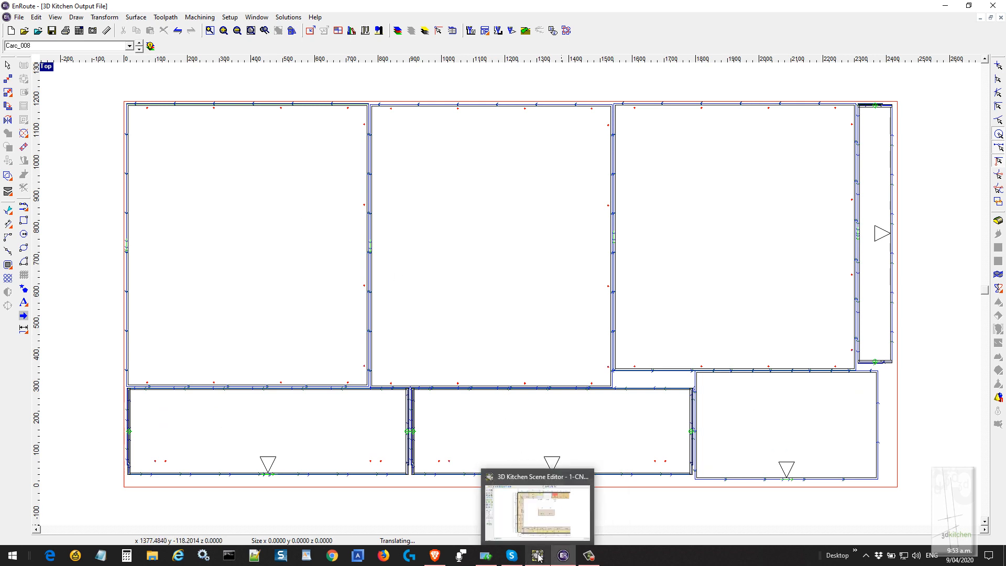
Return to the kitchen scene editor and show the rendered 3D view.
click(537, 555)
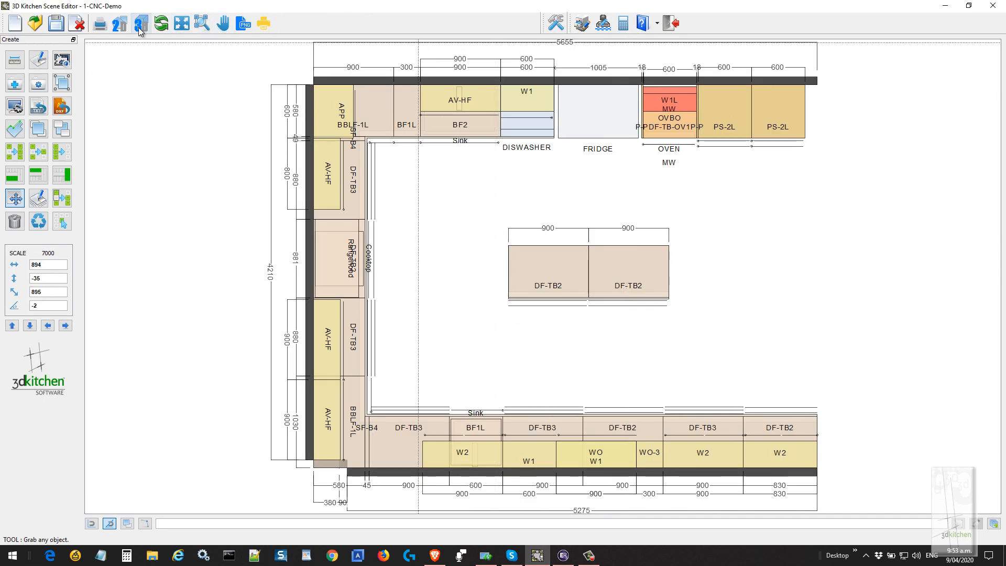
click(139, 23)
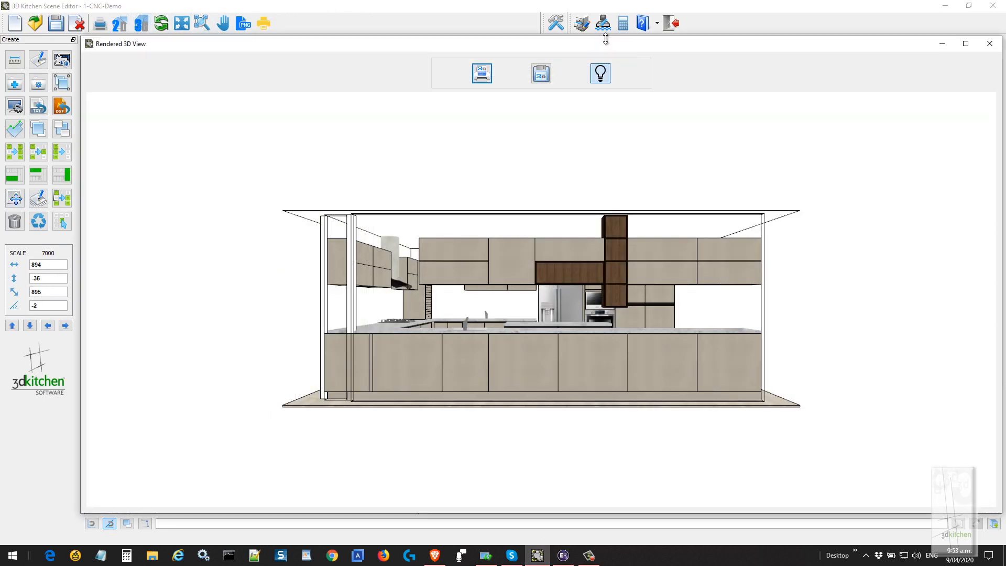